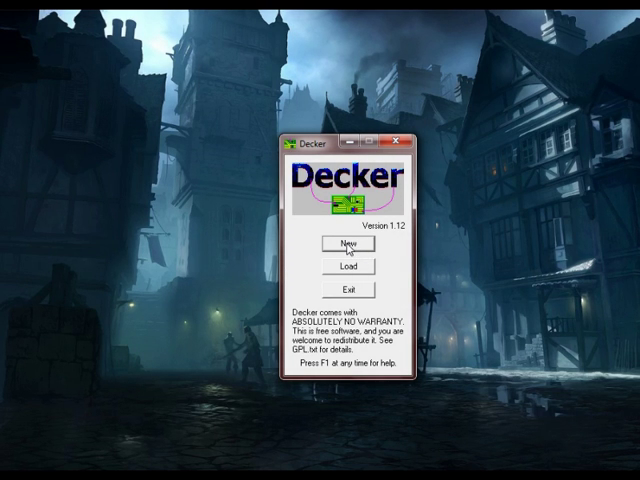
Start a new game and cycle the character portraits to the blue figure.
click(347, 245)
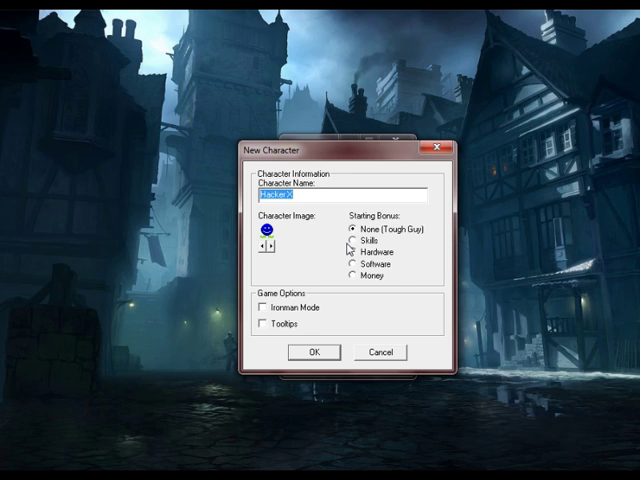
click(279, 245)
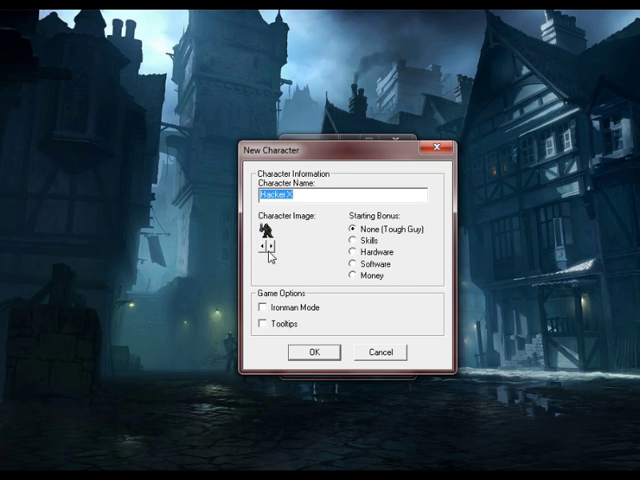
click(283, 248)
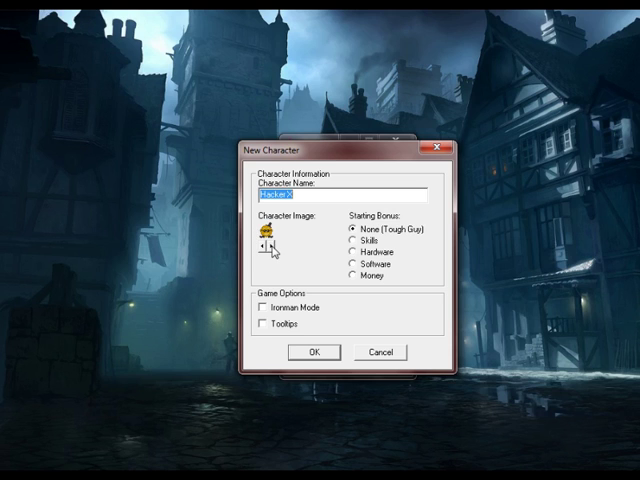
click(264, 244)
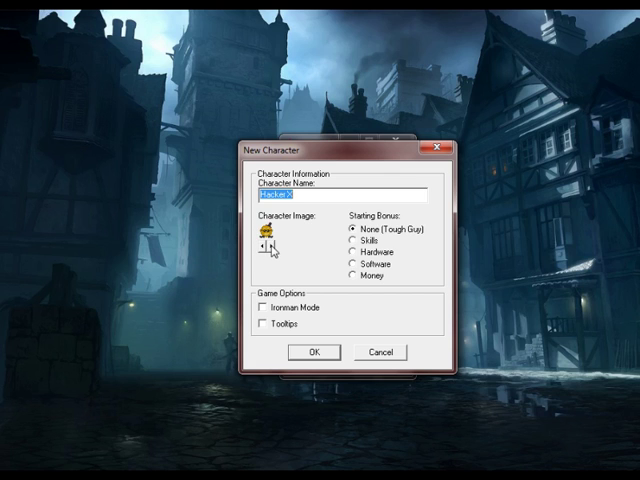
click(266, 246)
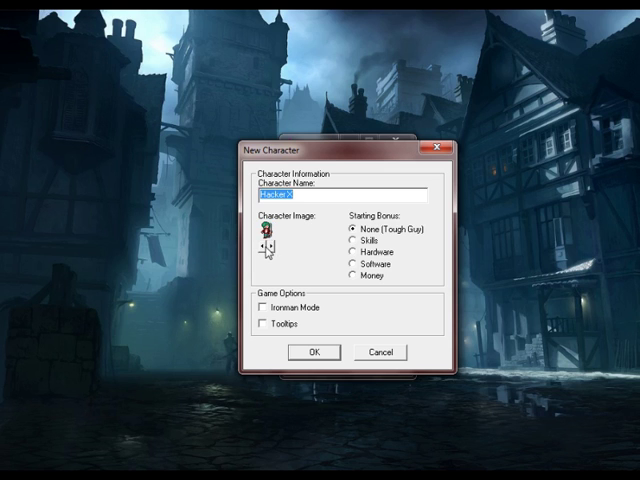
click(263, 245)
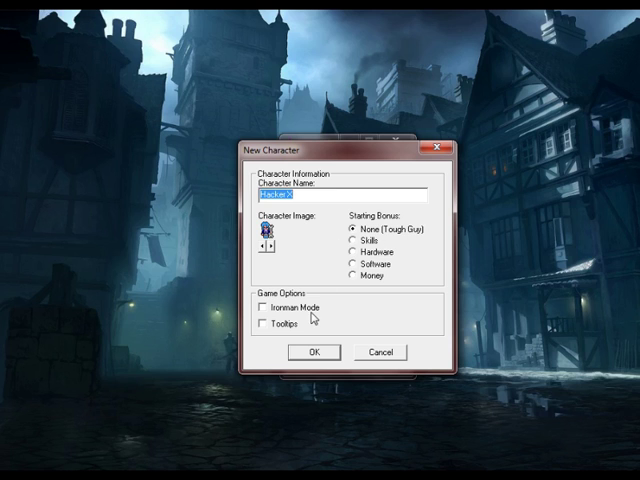
mouse_move(293, 330)
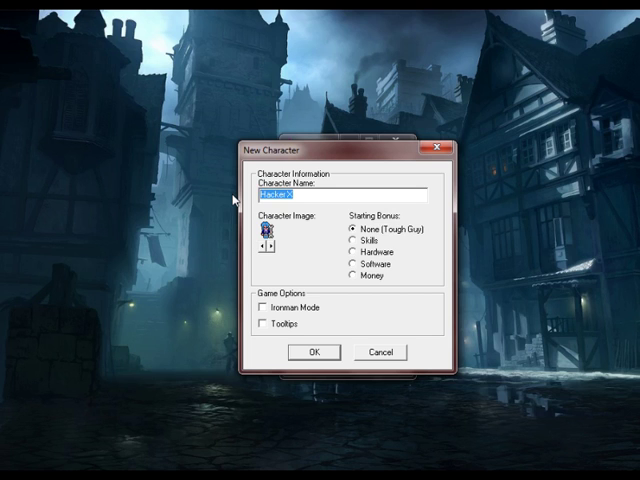
Replace the default name with 'Skylar' and create the character.
text(poopstupidname)
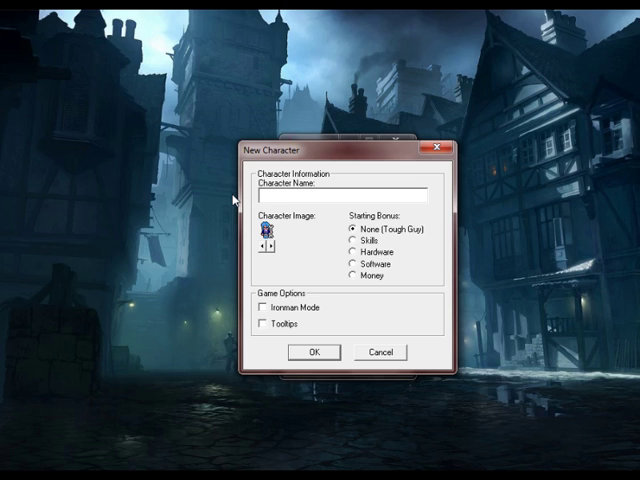
text(Skylar)
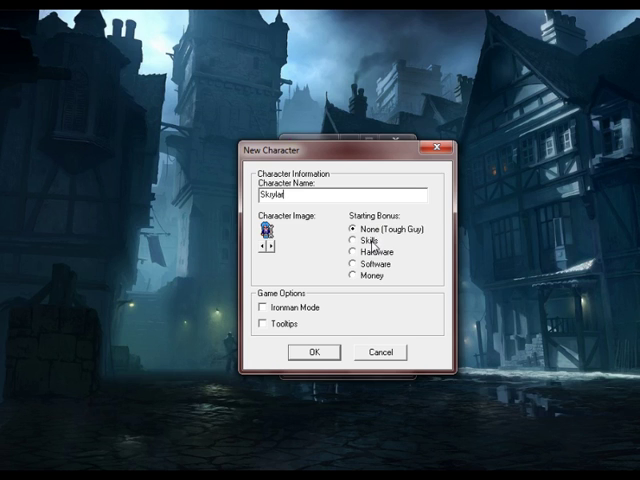
click(351, 241)
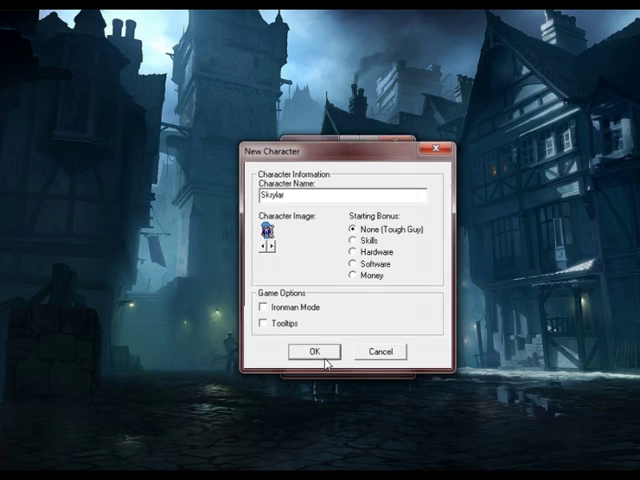
click(309, 351)
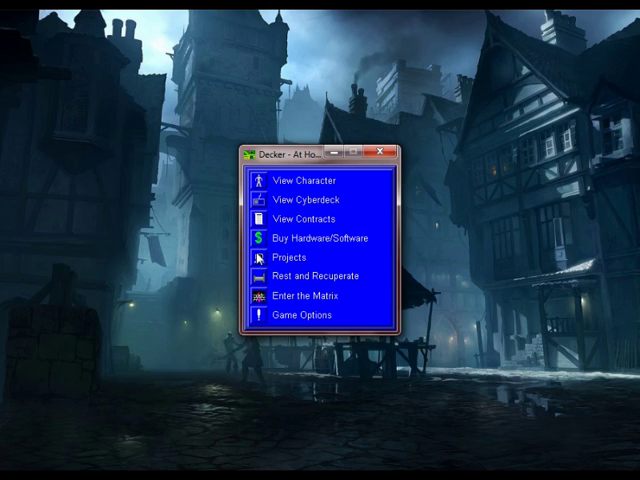
click(294, 258)
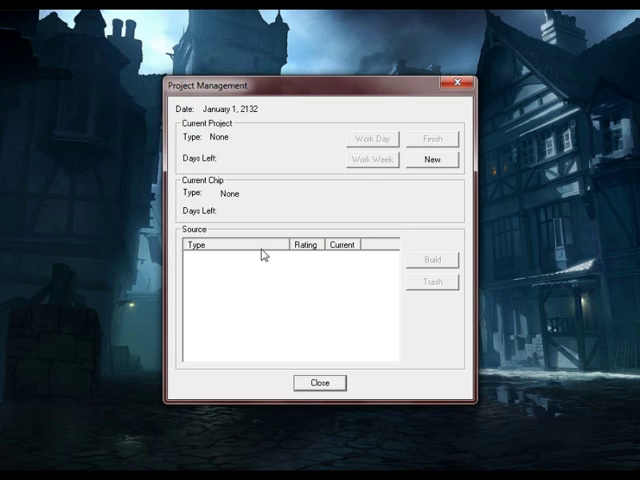
click(432, 159)
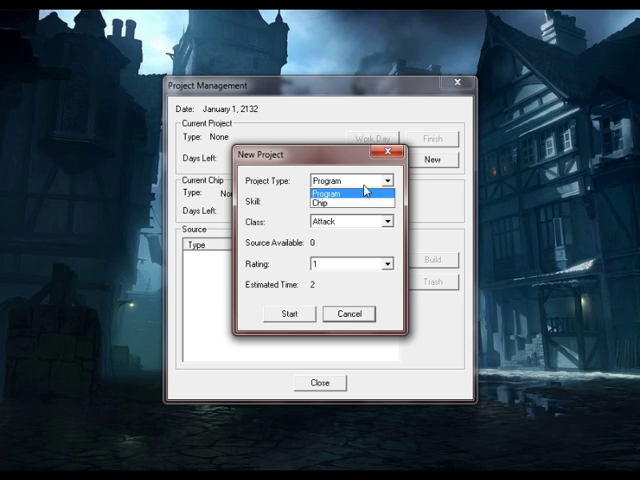
click(330, 202)
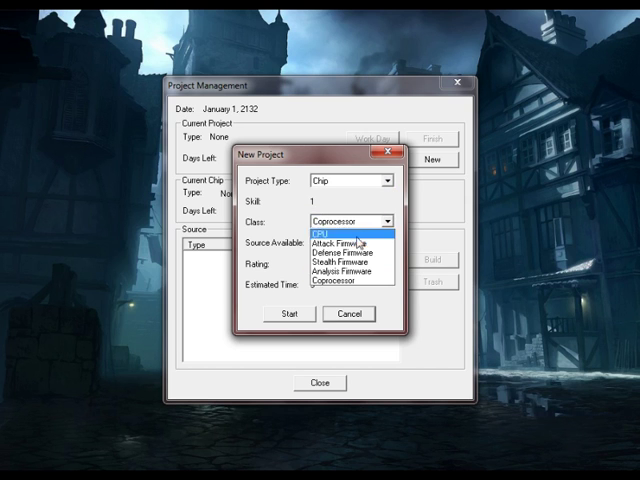
mouse_move(374, 221)
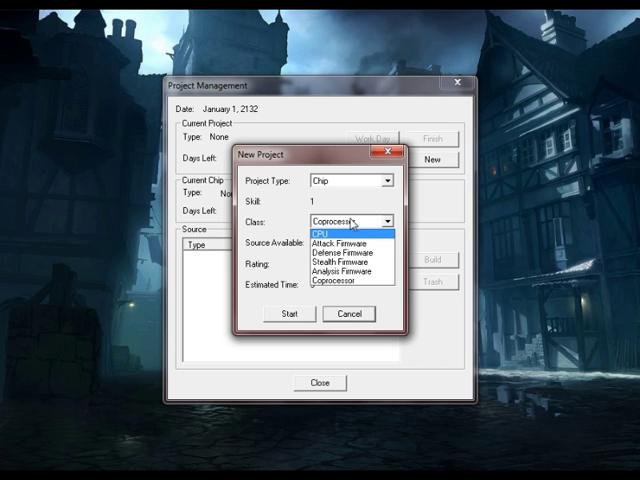
click(348, 314)
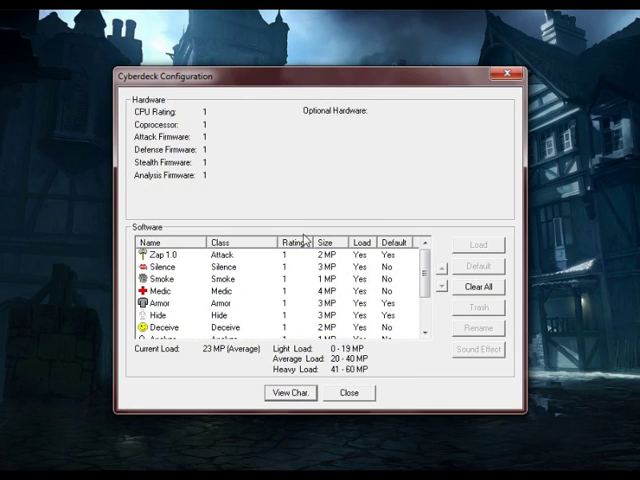
mouse_move(283, 289)
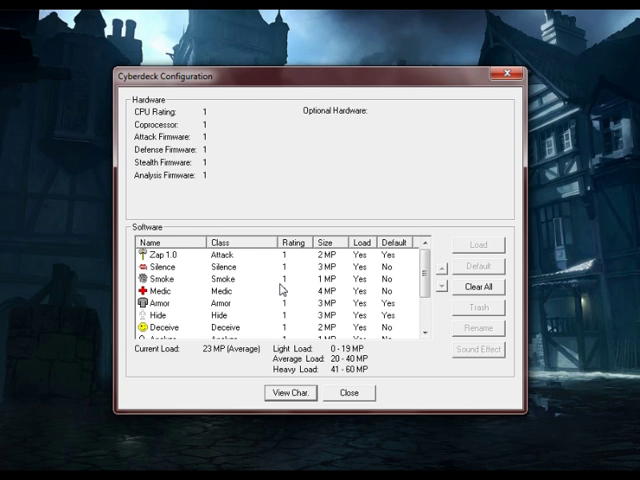
scroll(down, 3)
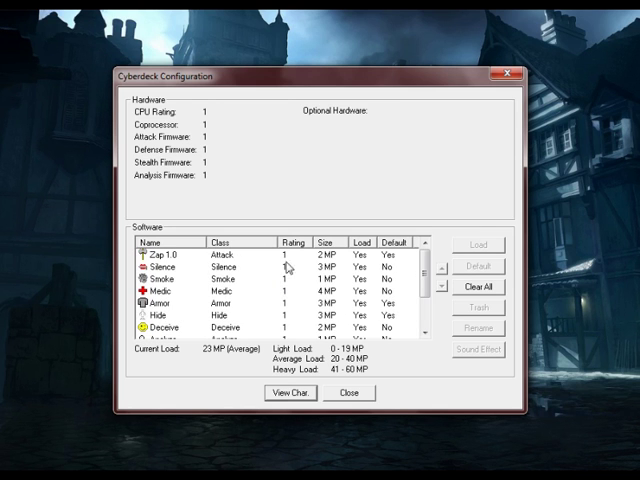
mouse_move(349, 393)
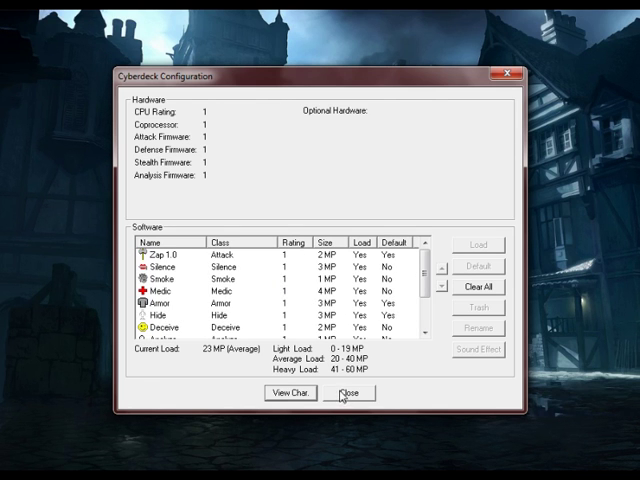
click(349, 392)
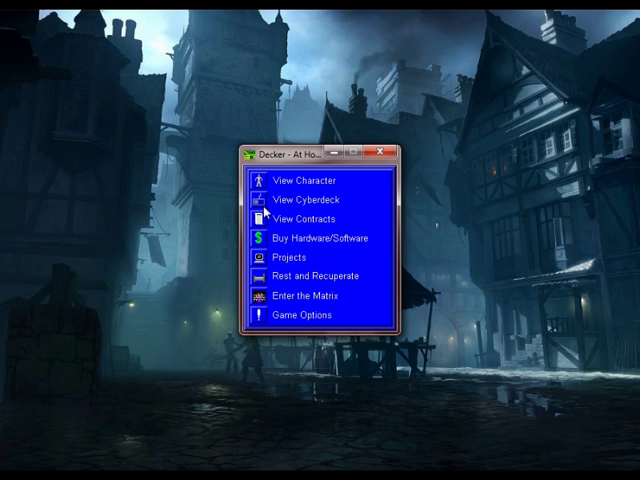
Open the contract list and view the Generic Genetics Sabotage contract details.
click(302, 219)
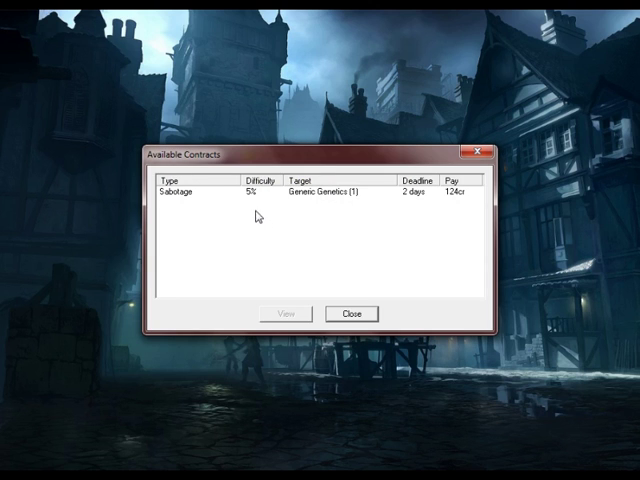
mouse_move(228, 205)
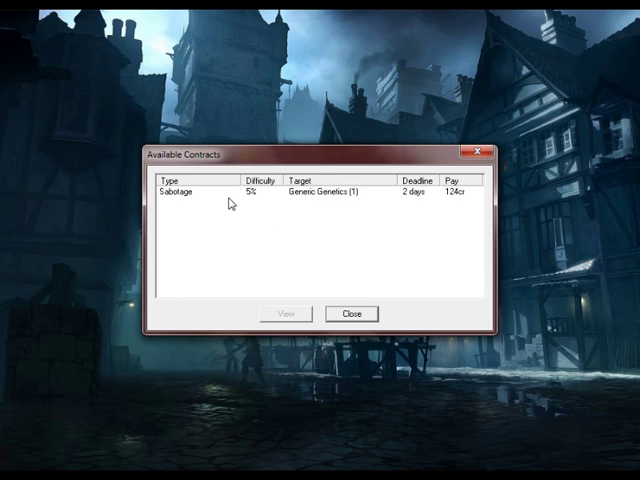
click(175, 192)
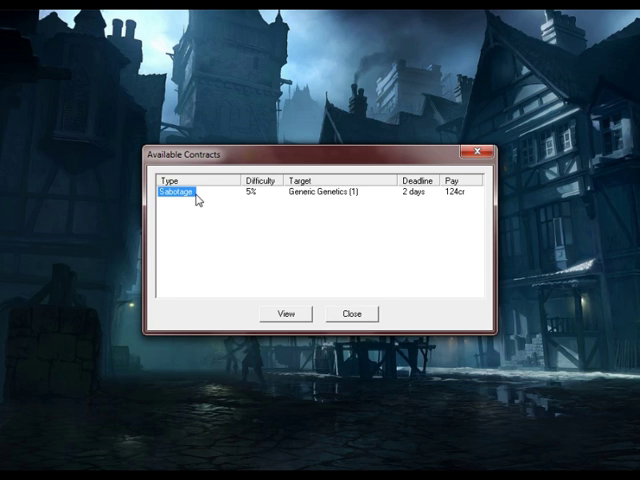
click(285, 313)
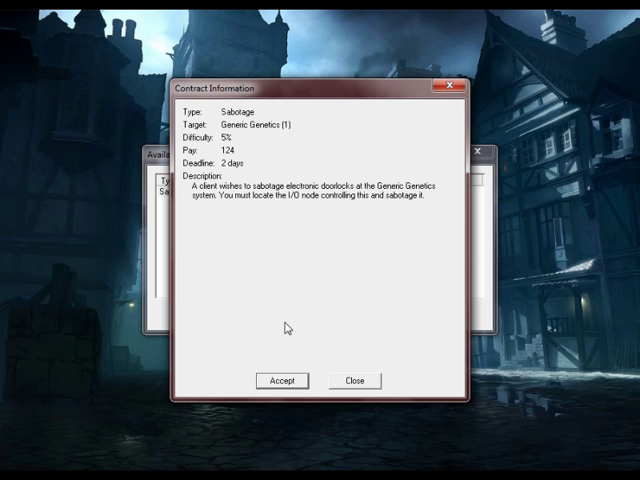
mouse_move(286, 383)
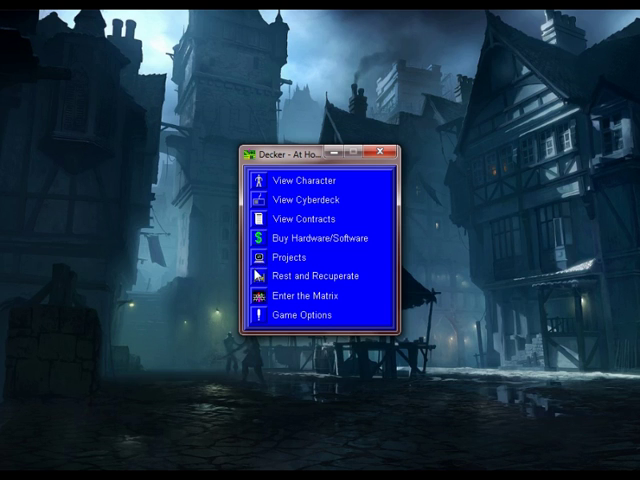
Check the Rest and Recuperate screen and leave it without resting.
click(313, 275)
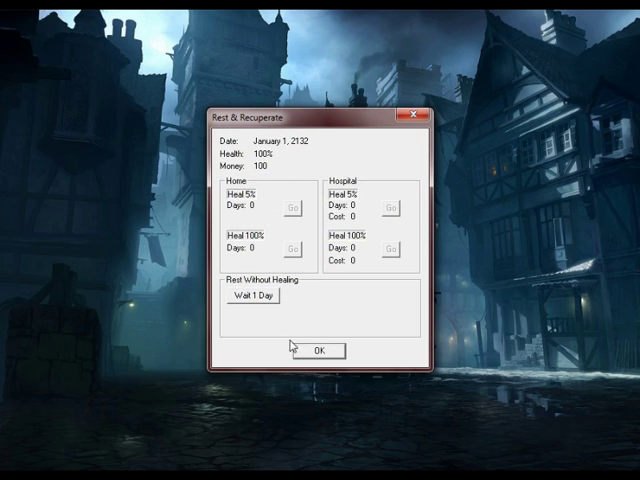
click(317, 350)
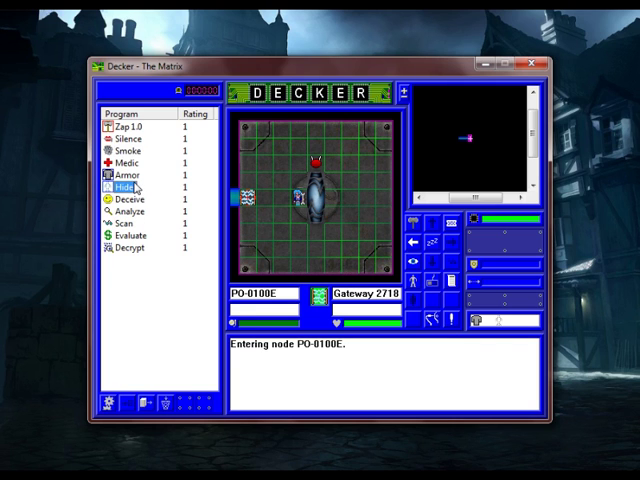
Run Hide and other programs against the gateway ICE until the mission ends.
click(124, 189)
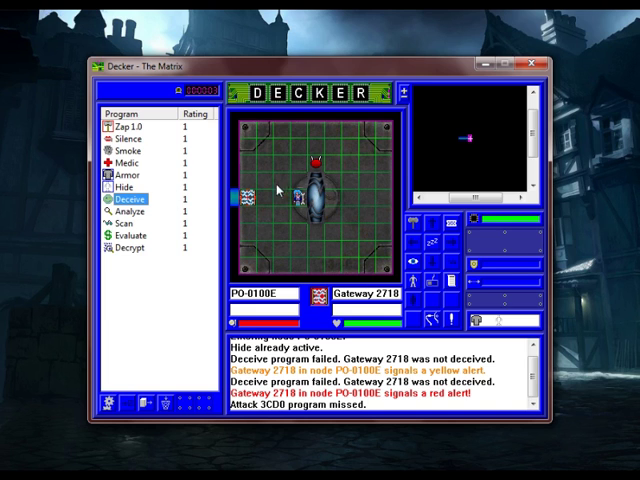
click(133, 131)
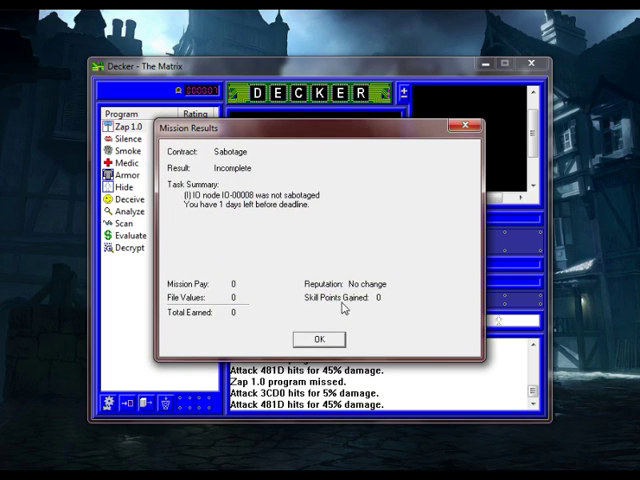
Review the rest and recovery options, then close that screen.
click(310, 337)
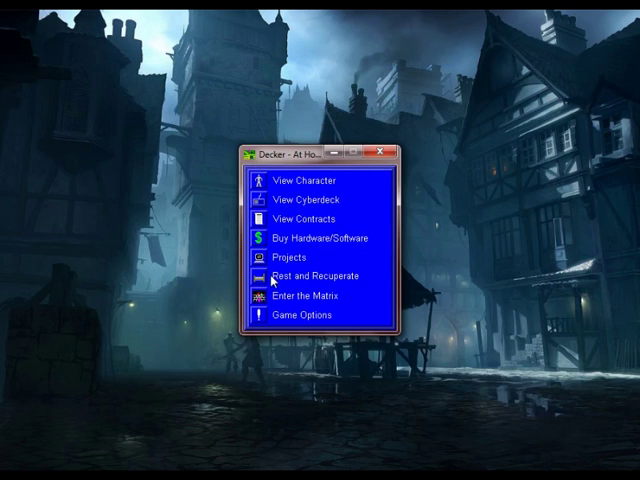
mouse_move(290, 297)
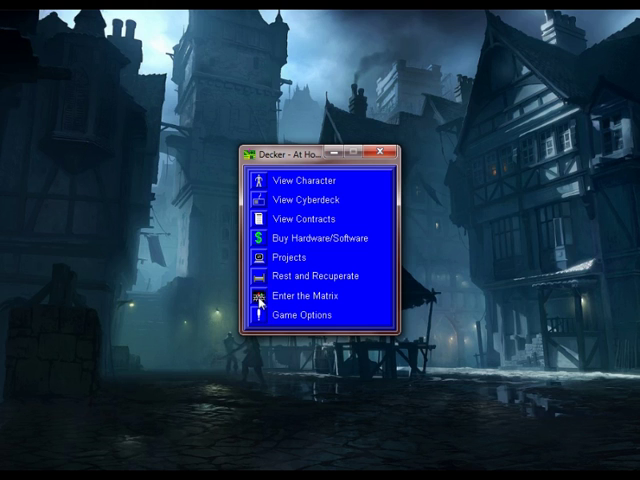
click(302, 275)
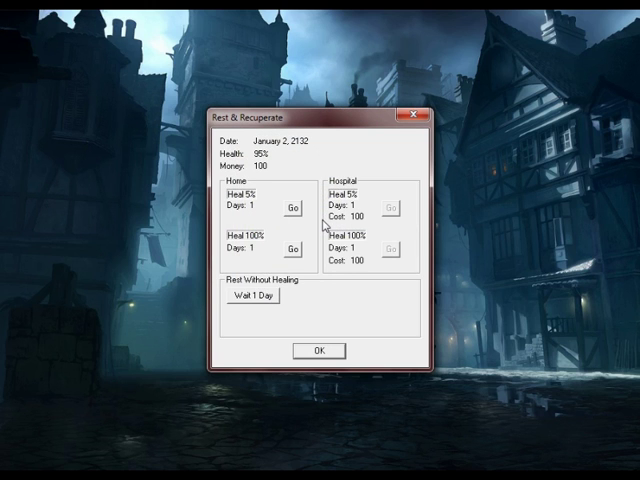
mouse_move(294, 211)
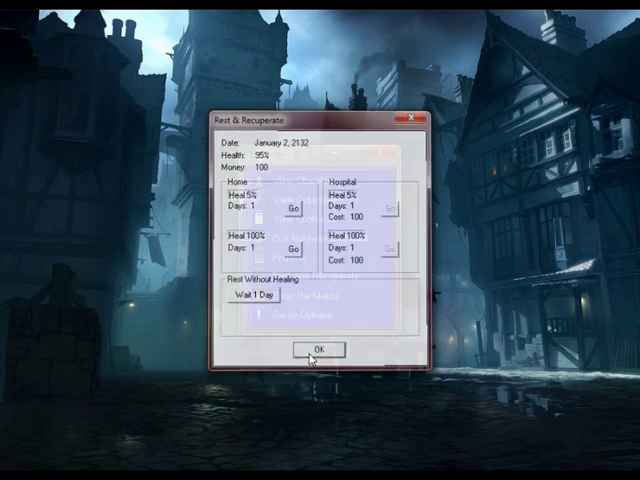
click(316, 349)
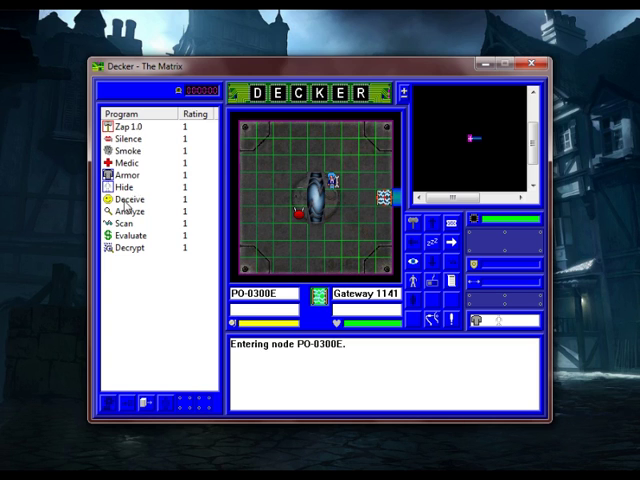
Run Hide, Deceive and Smoke past the gateway, then check the contract's incomplete status.
click(128, 199)
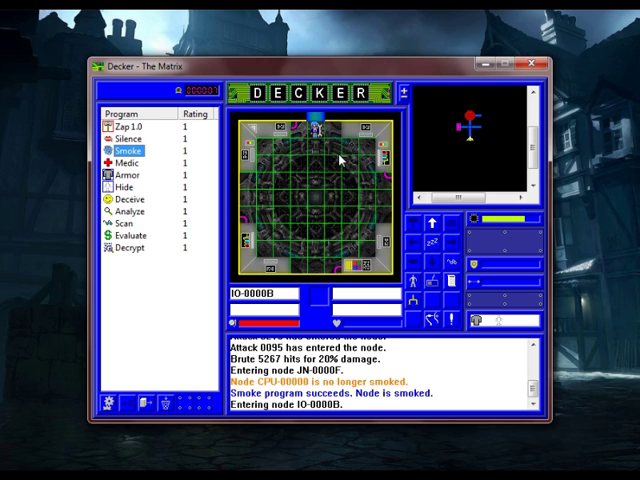
mouse_move(122, 188)
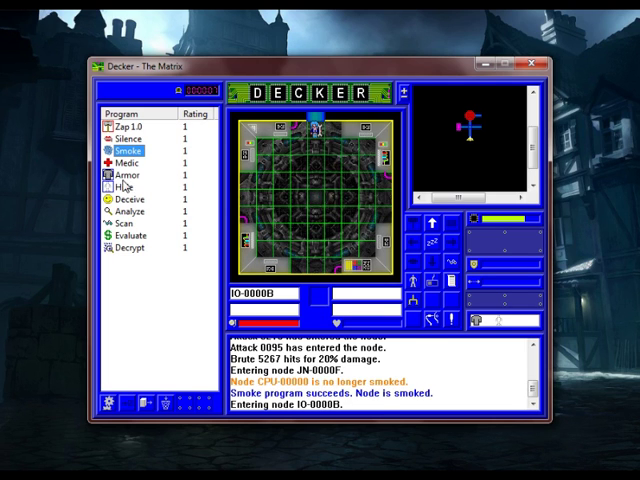
click(124, 187)
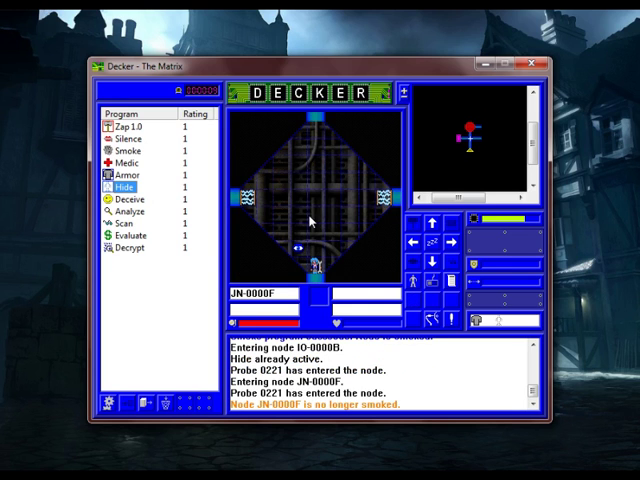
mouse_move(347, 195)
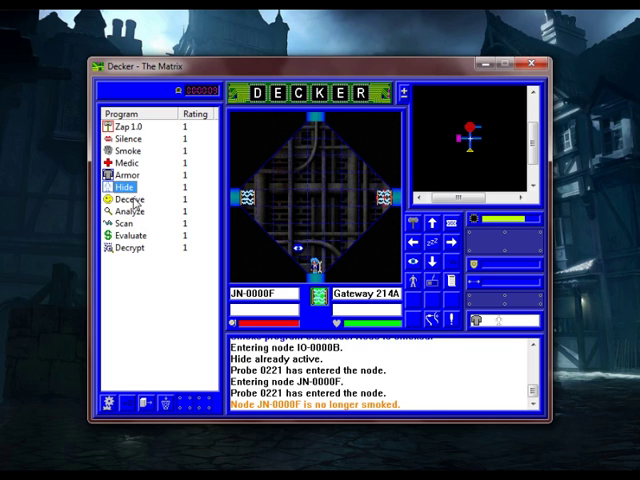
click(128, 199)
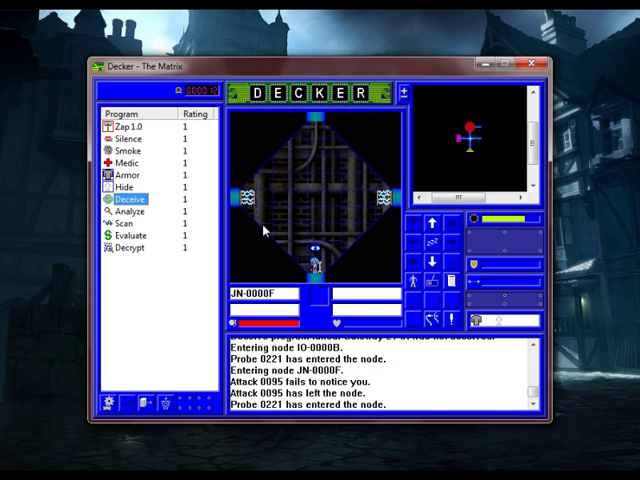
click(131, 198)
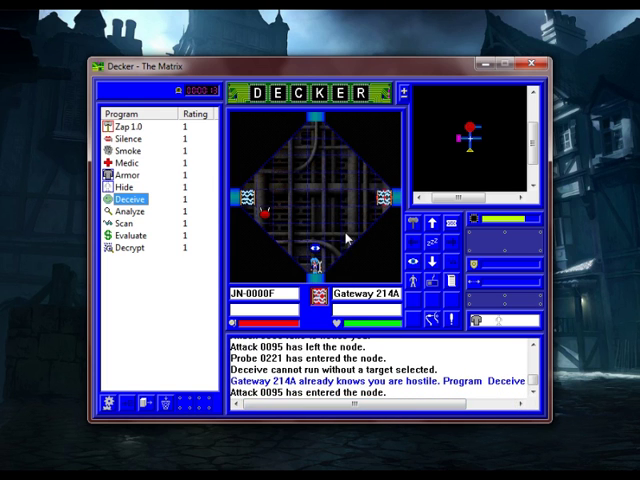
click(127, 157)
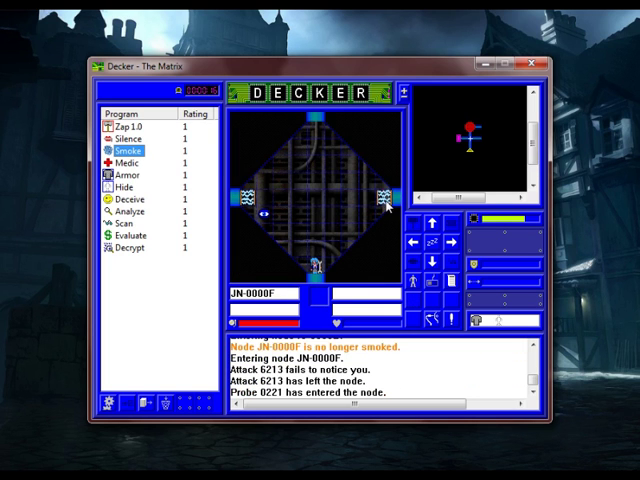
click(126, 199)
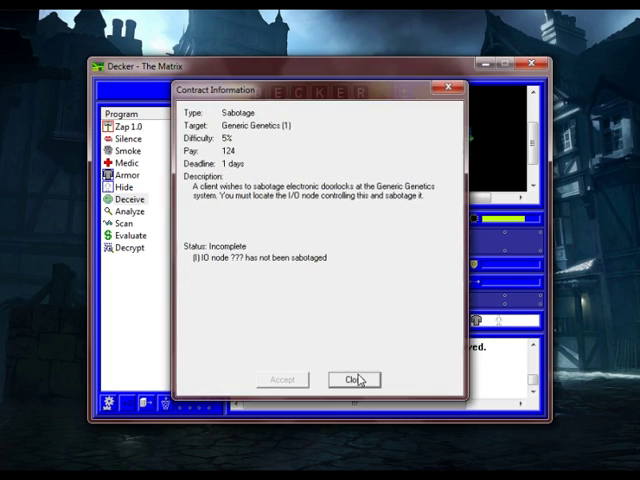
Reach datastore DS-02004, scan it, and evaluate its files, finding one worth 41.
click(350, 379)
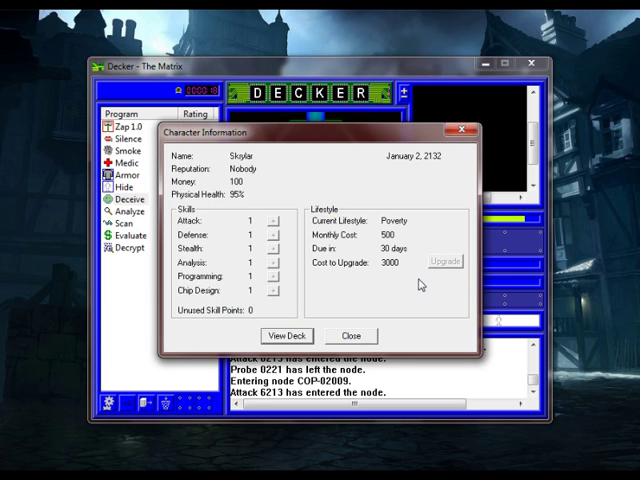
click(351, 335)
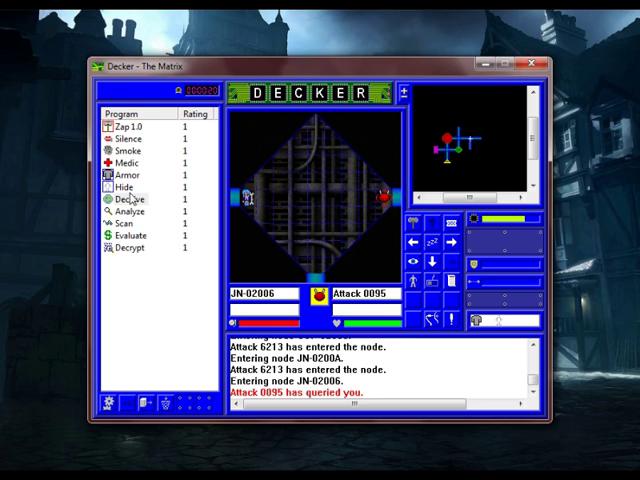
click(124, 146)
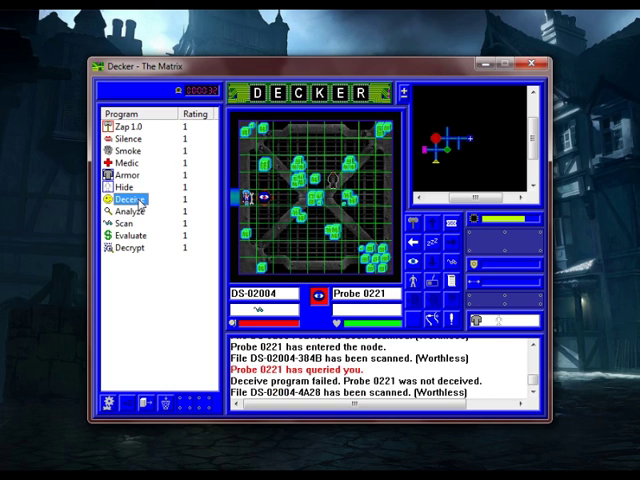
click(127, 205)
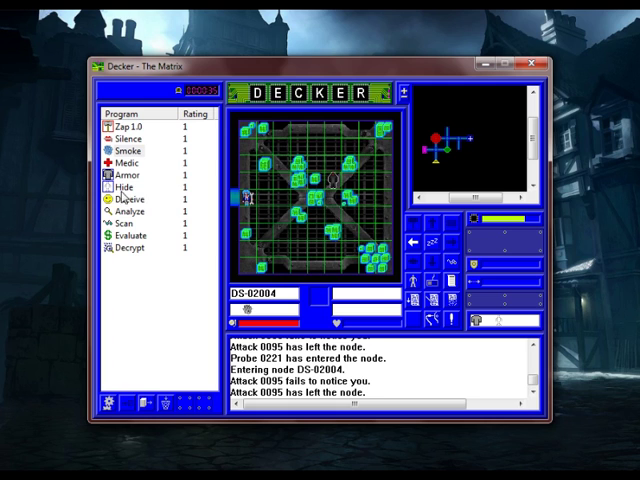
click(126, 224)
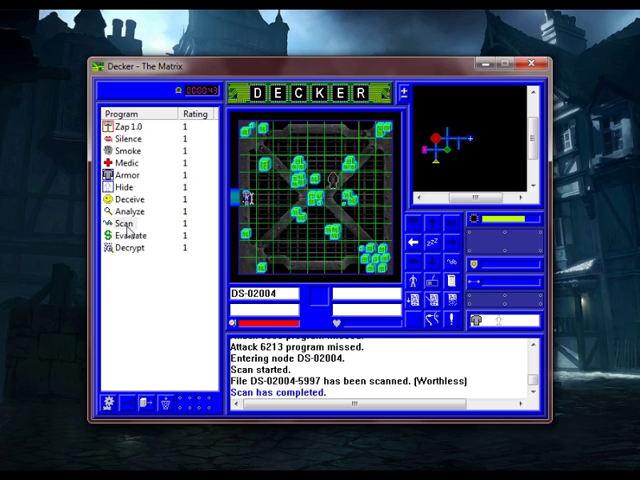
click(130, 236)
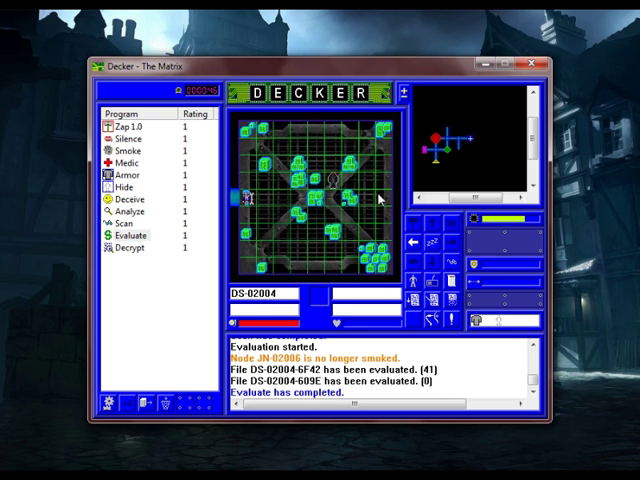
mouse_move(425, 315)
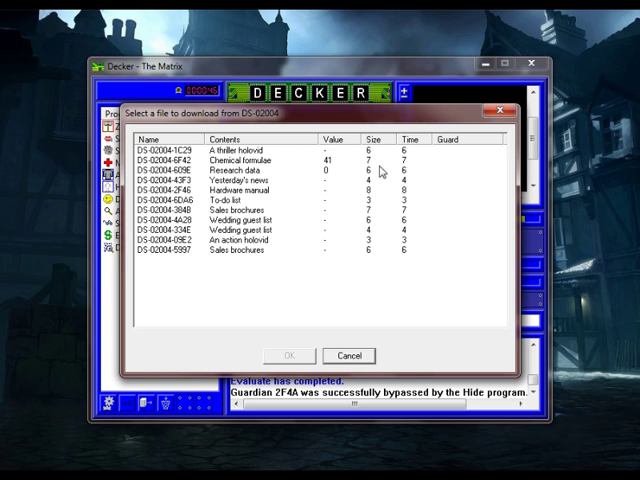
mouse_move(205, 179)
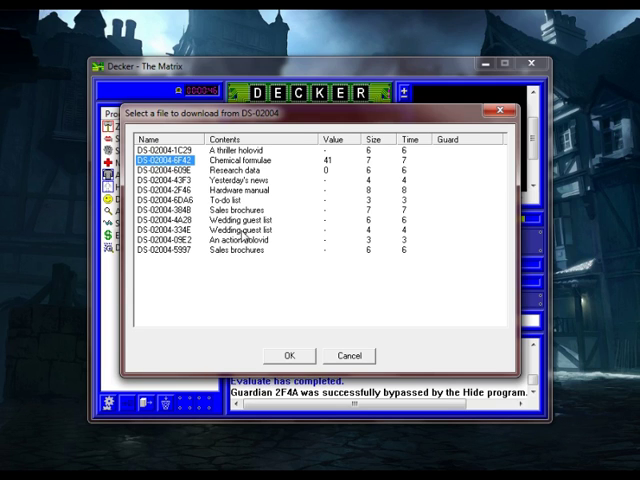
mouse_move(302, 263)
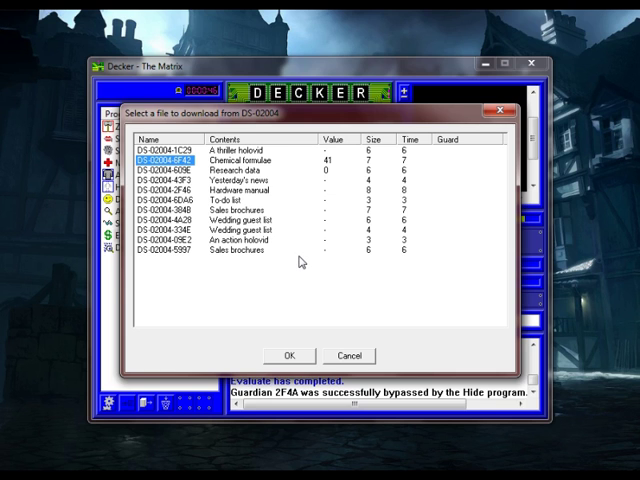
mouse_move(210, 189)
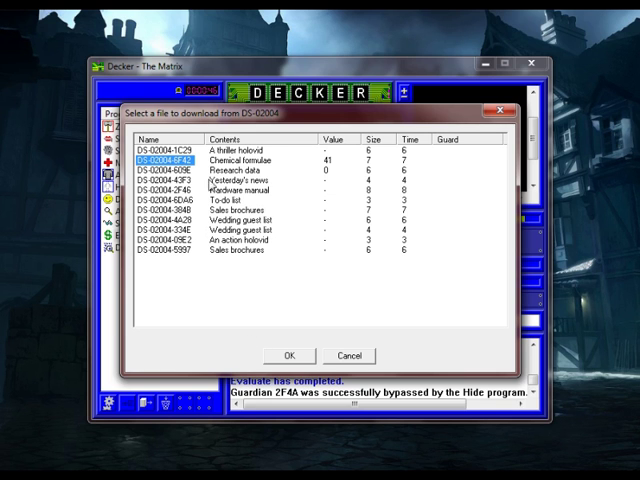
Confirm downloading the Chemical formulae file DS-02004-6F42.
click(289, 355)
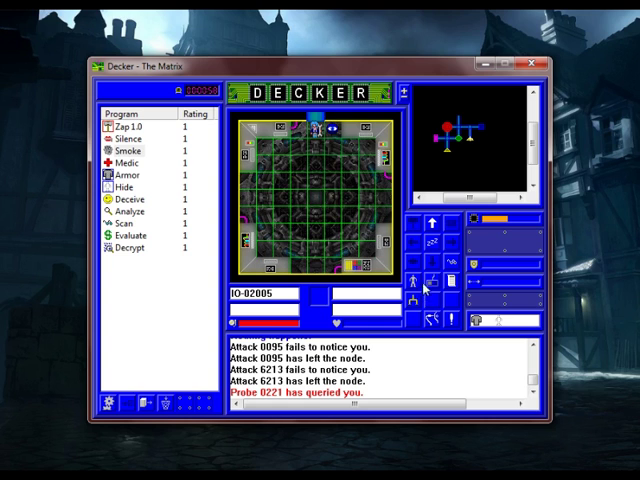
mouse_move(344, 218)
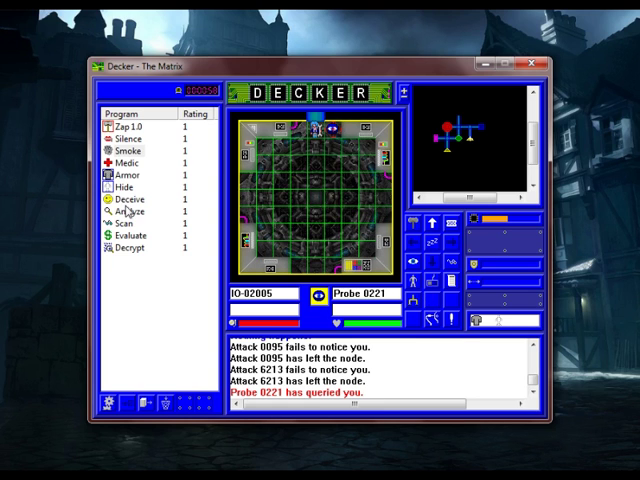
Smoke the node to shake off attackers until the alarm ends the run.
click(131, 213)
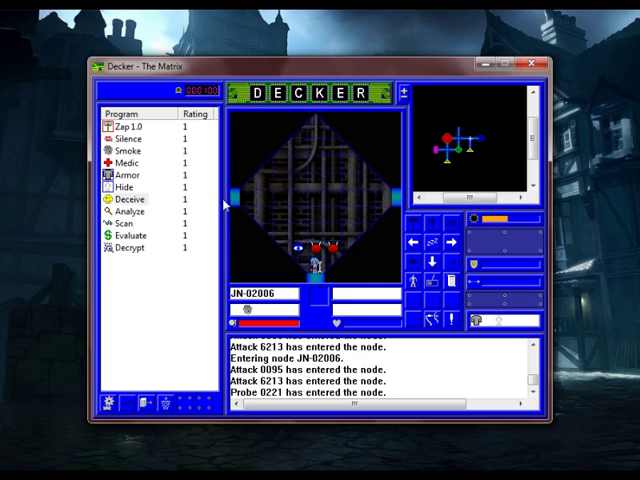
click(126, 150)
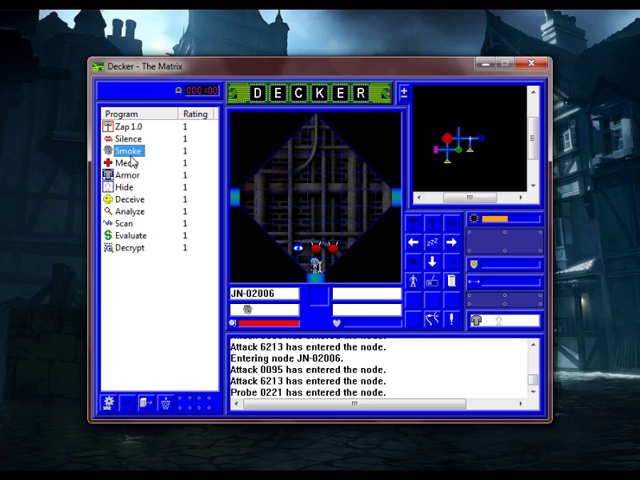
click(127, 150)
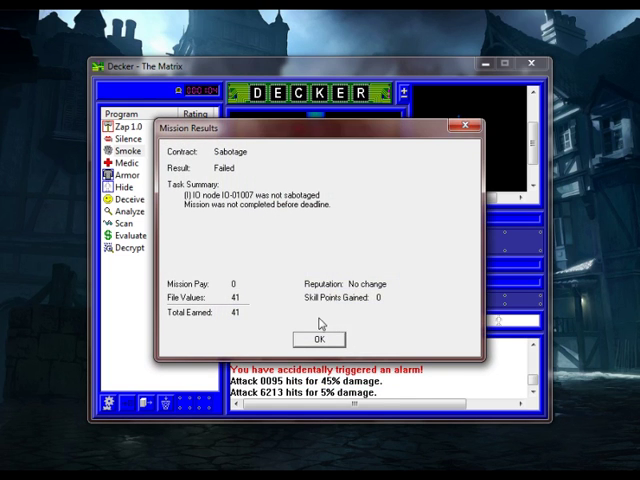
Dismiss the failed mission results and rest at home until health reaches 95%.
click(319, 338)
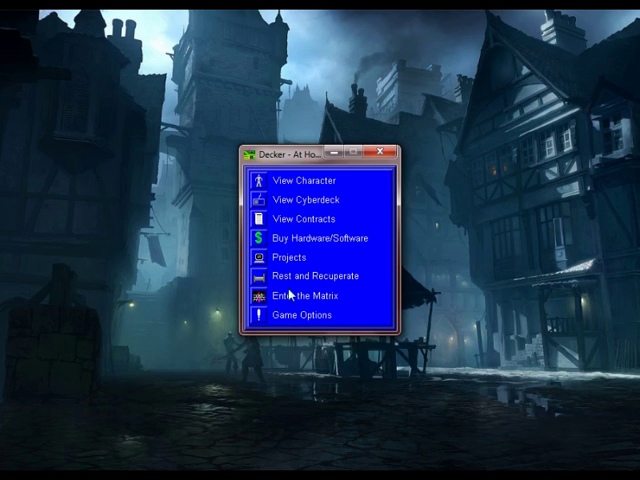
click(310, 275)
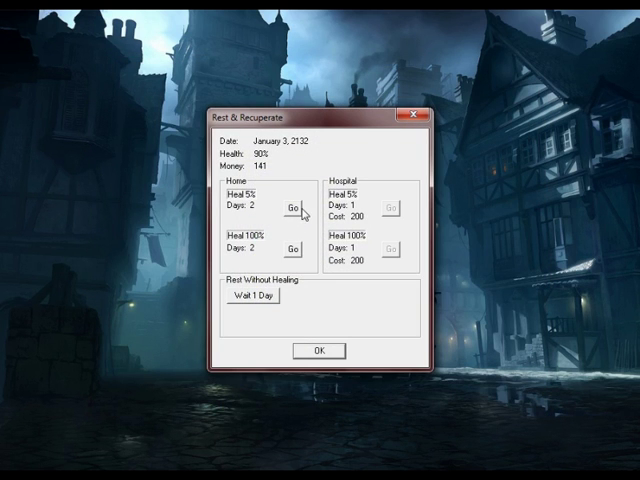
mouse_move(293, 217)
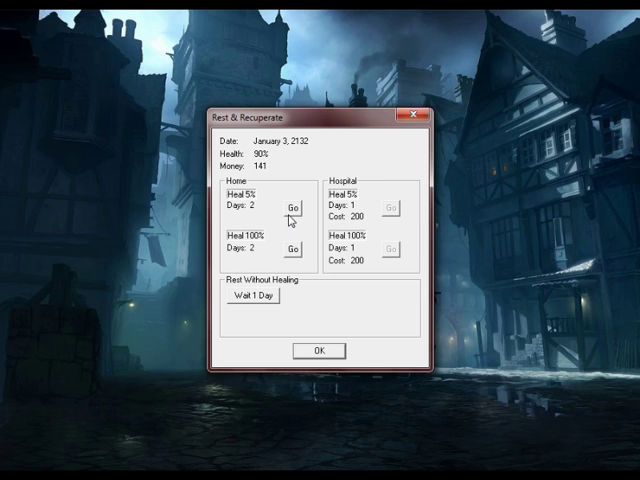
click(291, 206)
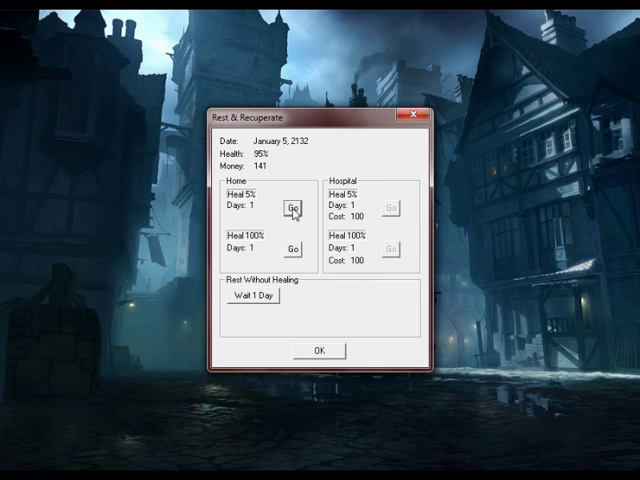
click(318, 350)
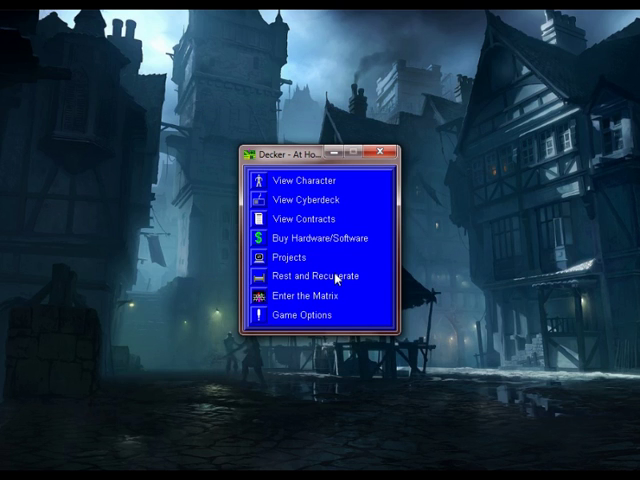
mouse_move(266, 218)
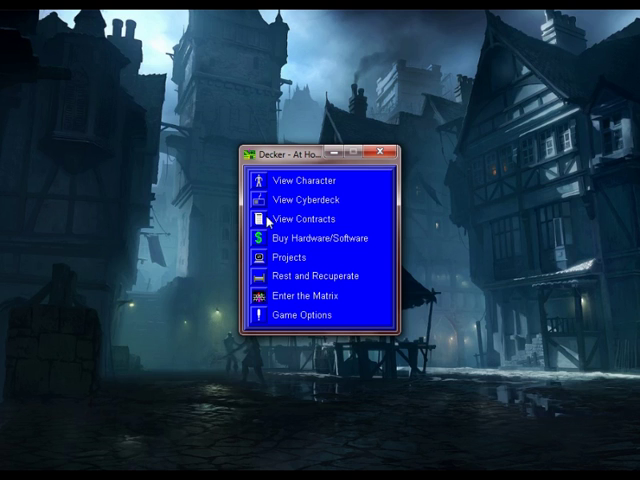
Check the contracts list, find none on offer, and browse the hardware/software shop.
click(309, 218)
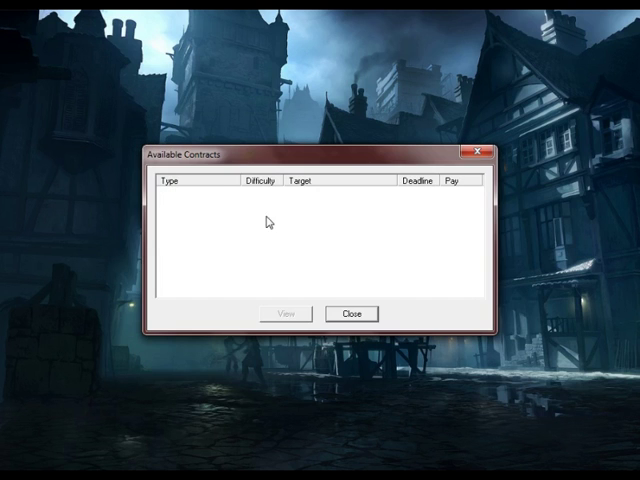
mouse_move(322, 323)
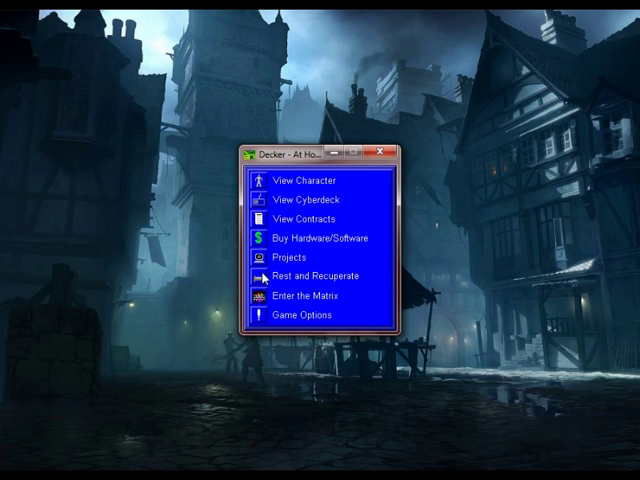
click(292, 258)
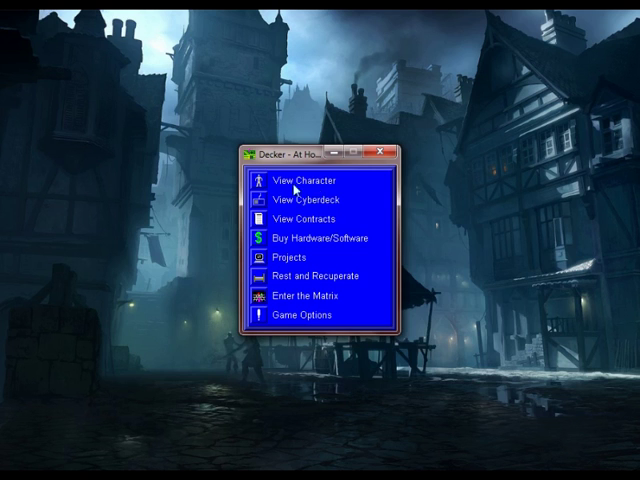
click(303, 180)
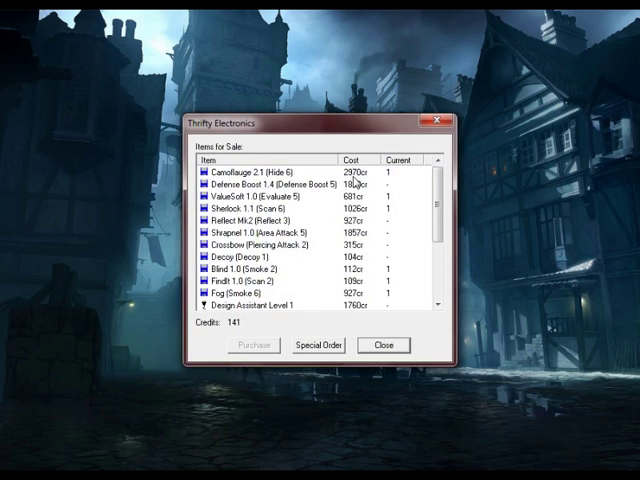
Start a rating-1 Stealth Boost programming project, then revisit the shop and return home.
click(382, 345)
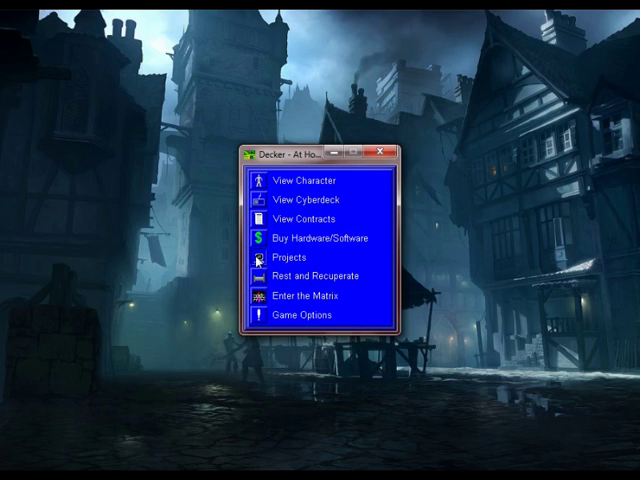
click(292, 259)
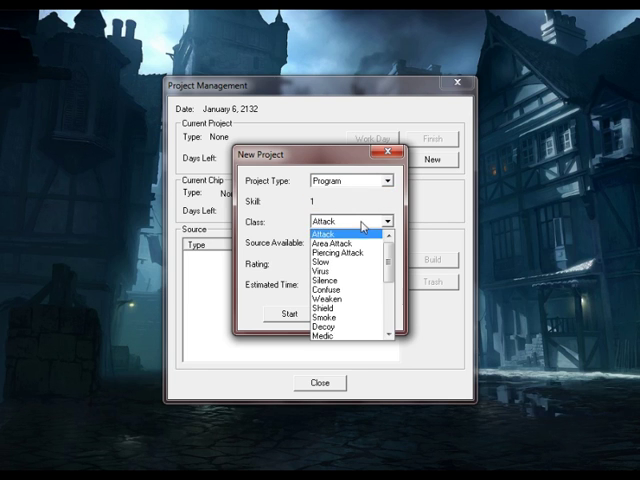
scroll(down, 3)
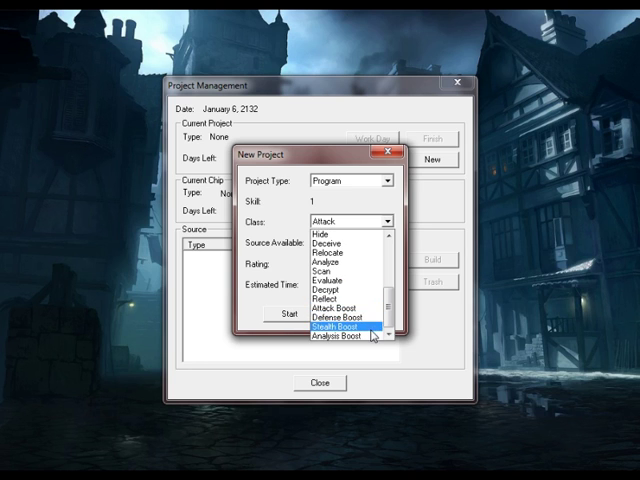
click(338, 327)
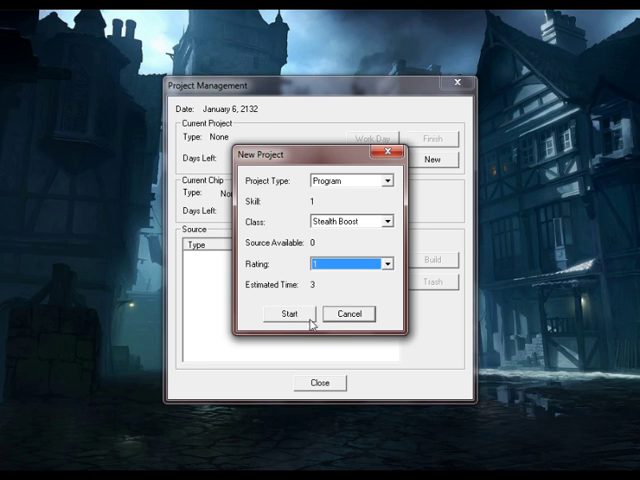
click(287, 314)
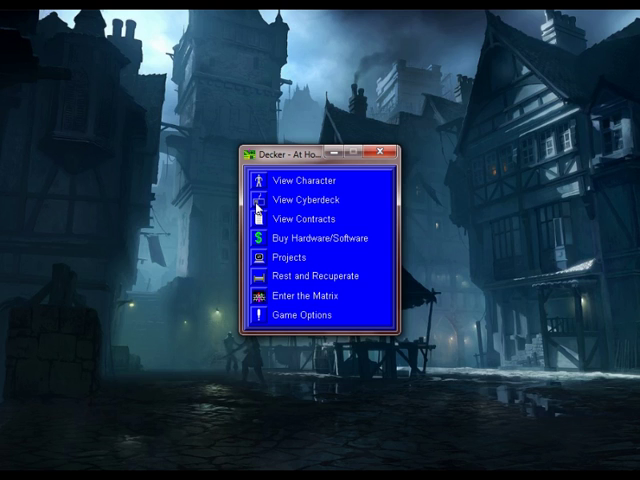
click(310, 200)
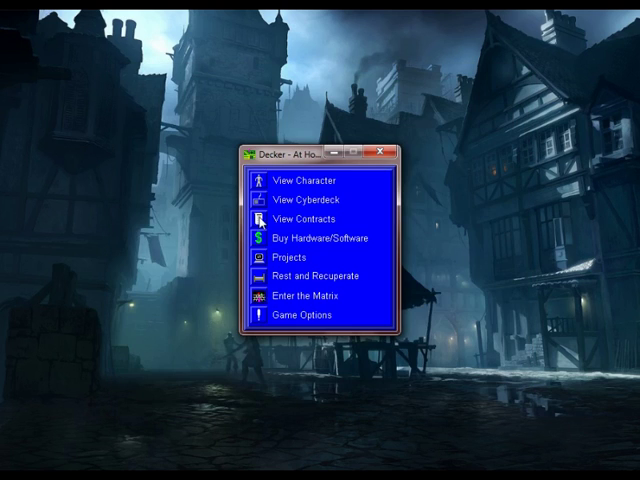
mouse_move(259, 186)
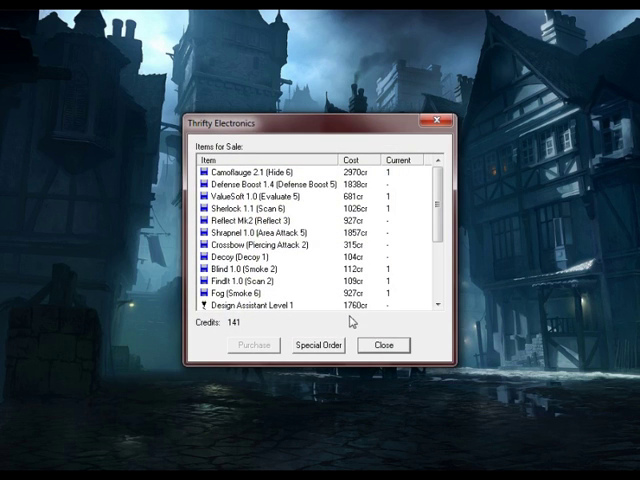
click(383, 345)
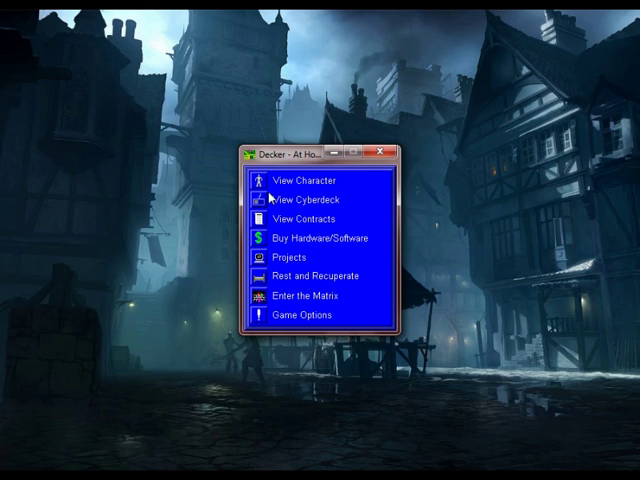
mouse_move(265, 217)
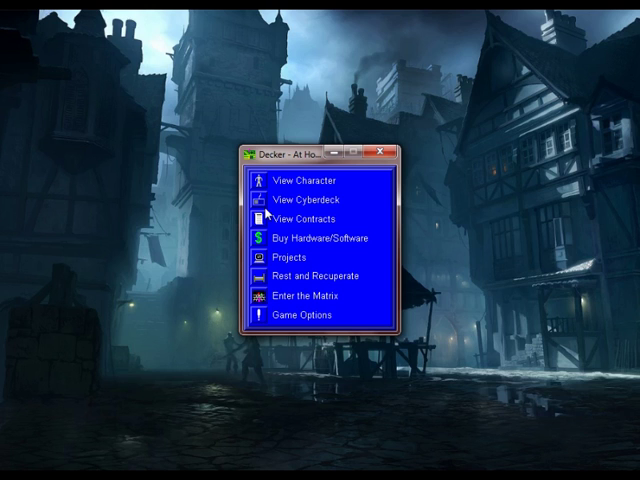
mouse_move(335, 222)
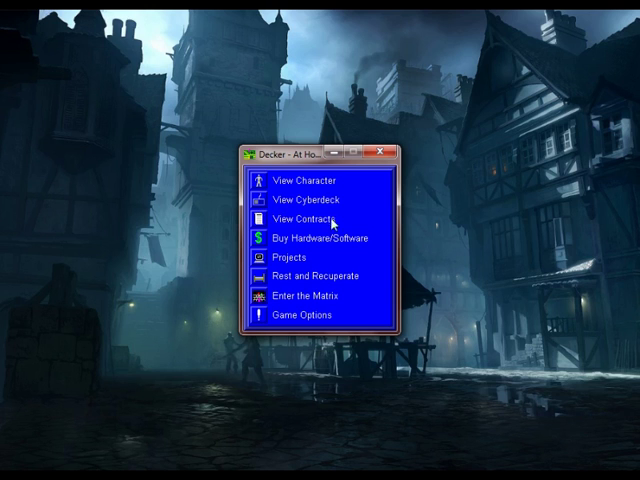
mouse_move(233, 219)
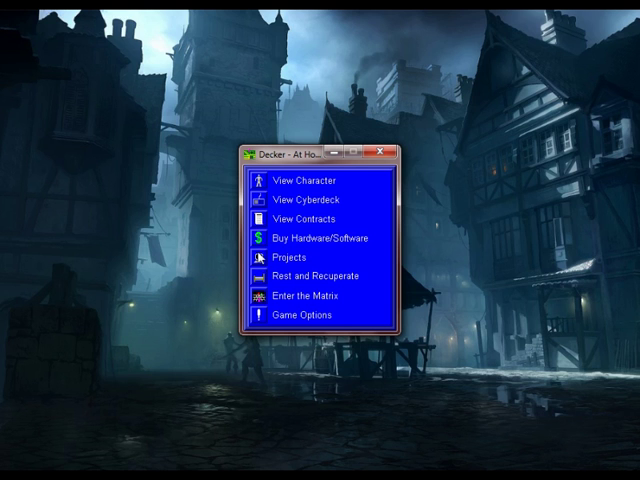
Work one day on Stealth Boost, leaving 2 days, and acknowledge the new contracts notice.
click(295, 259)
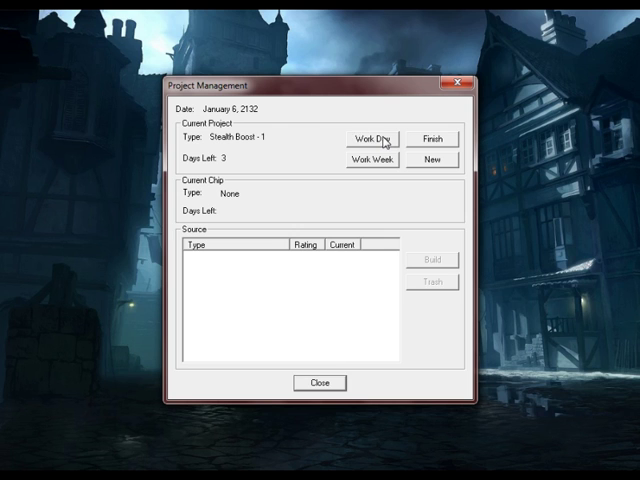
click(372, 138)
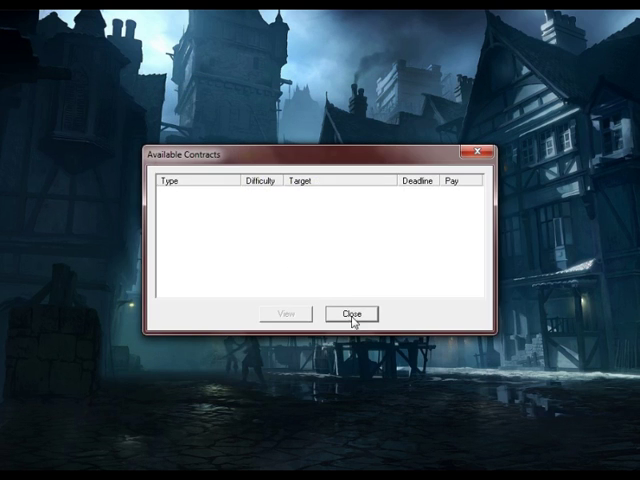
click(351, 313)
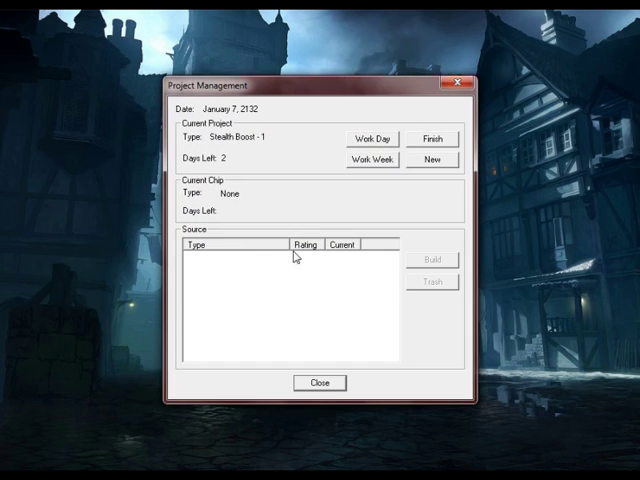
click(370, 138)
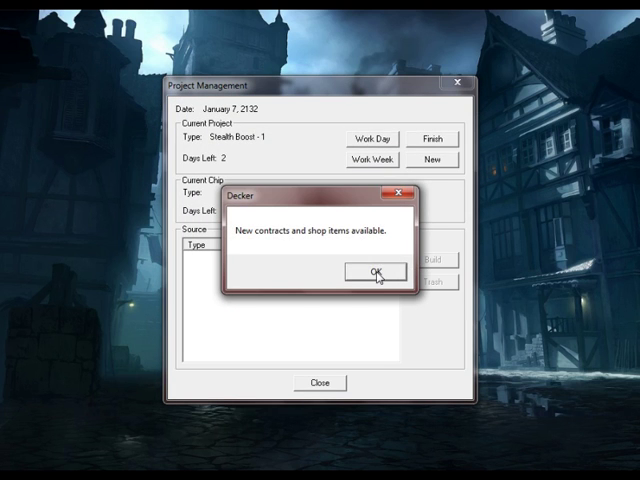
click(379, 273)
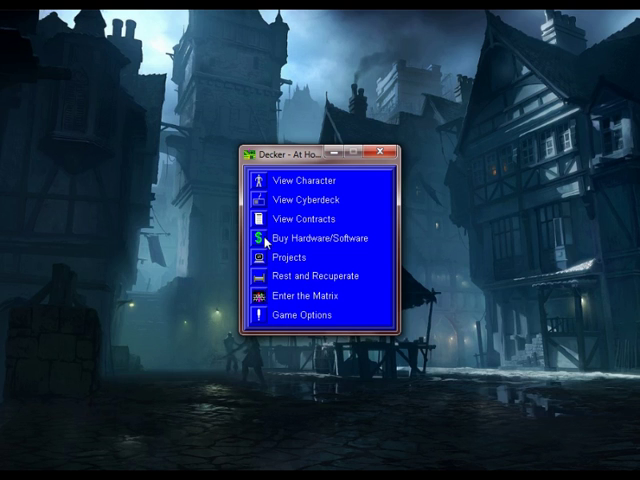
Accept the first 103-credit Radio Shack Activate I/O fire alarm contract.
click(298, 218)
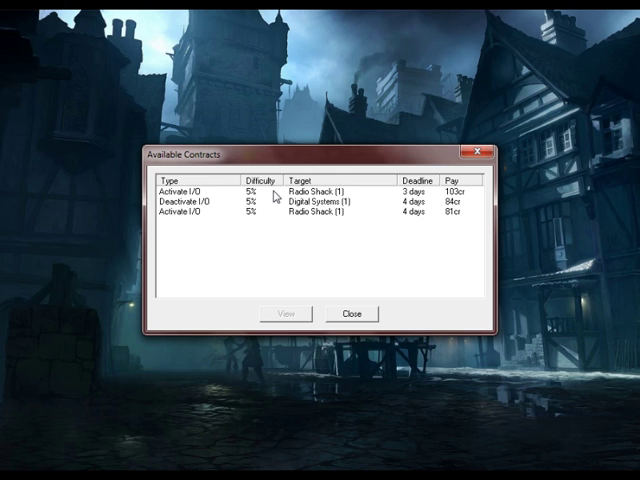
mouse_move(335, 190)
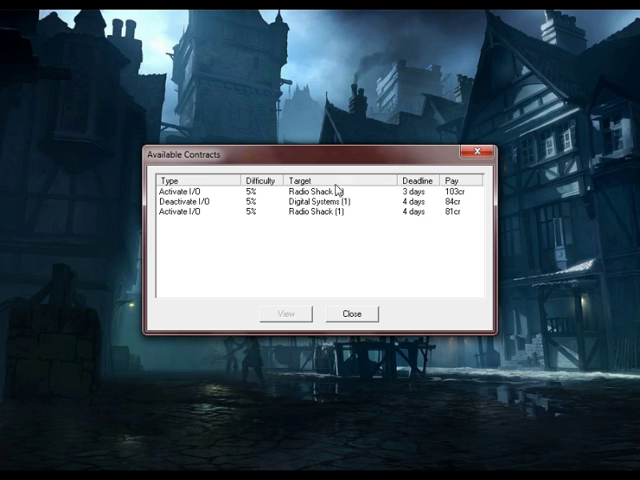
click(200, 189)
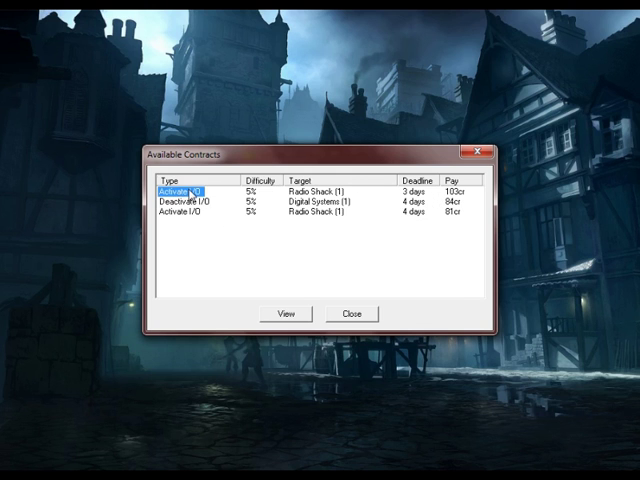
click(285, 313)
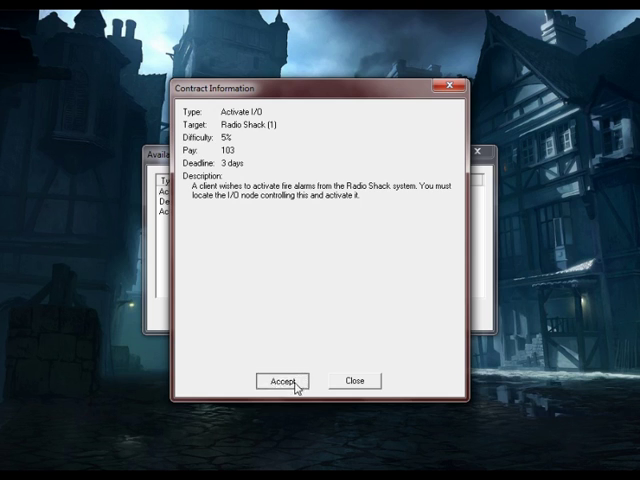
click(281, 380)
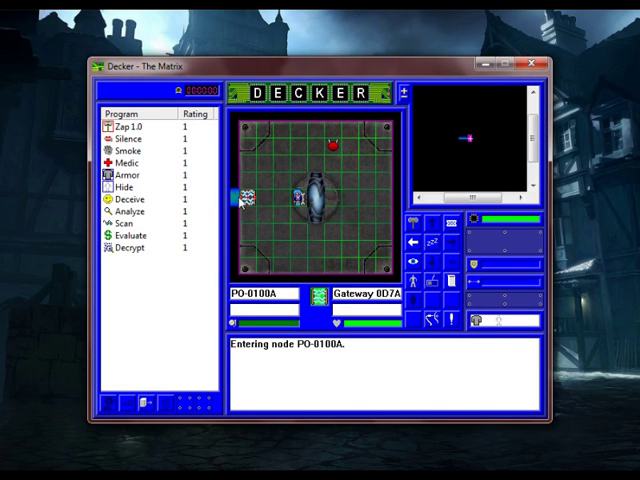
Hide from Protector 100F in CPU-00000 and acquire the area map.
click(130, 199)
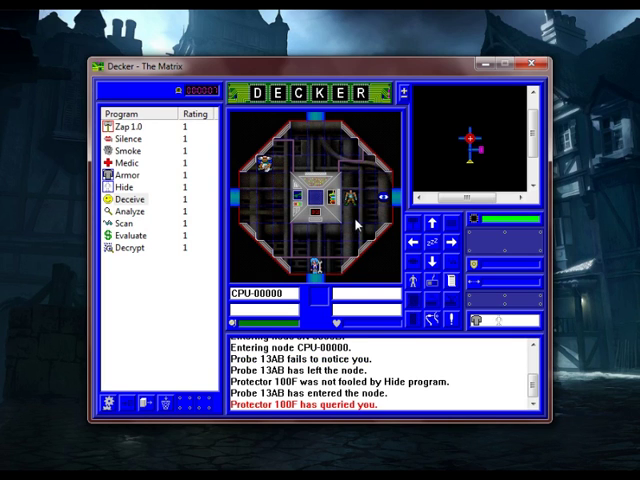
mouse_move(270, 196)
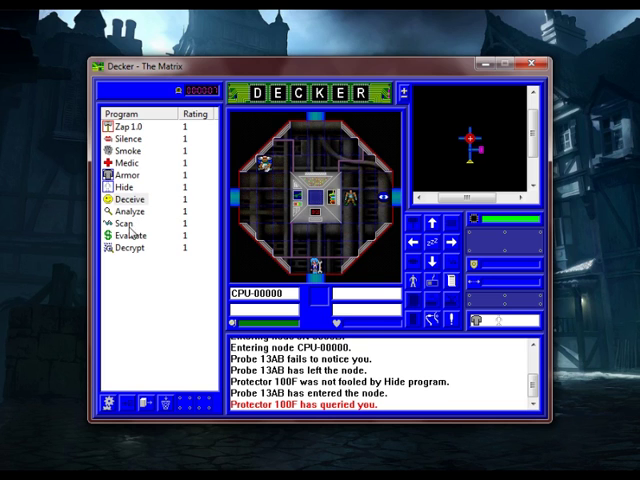
click(130, 138)
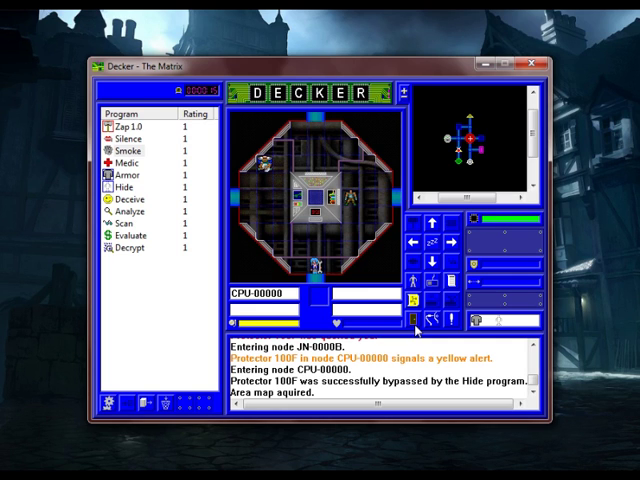
mouse_move(431, 218)
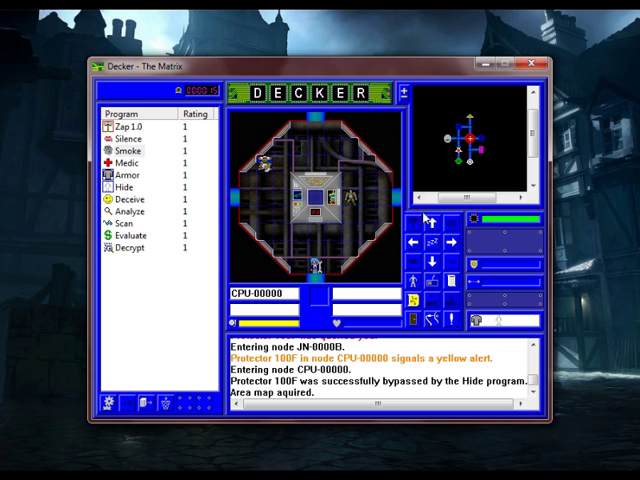
mouse_move(461, 183)
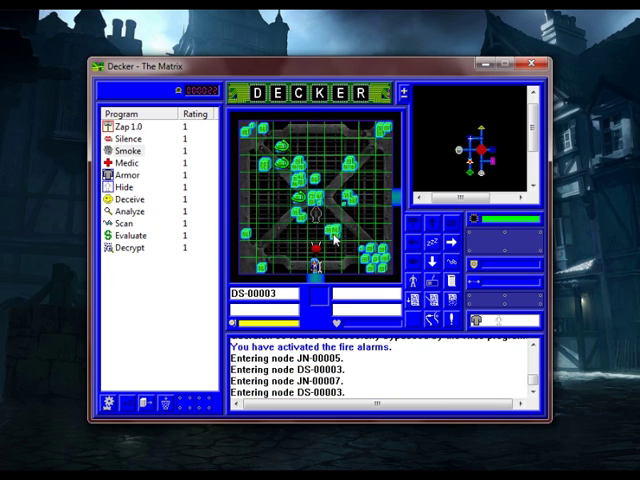
Scan DS-00003, download the employee evaluation records, and run Silence twice.
click(126, 225)
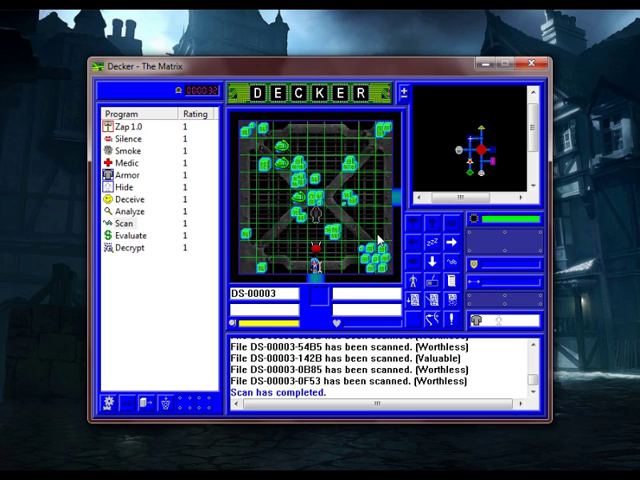
click(138, 235)
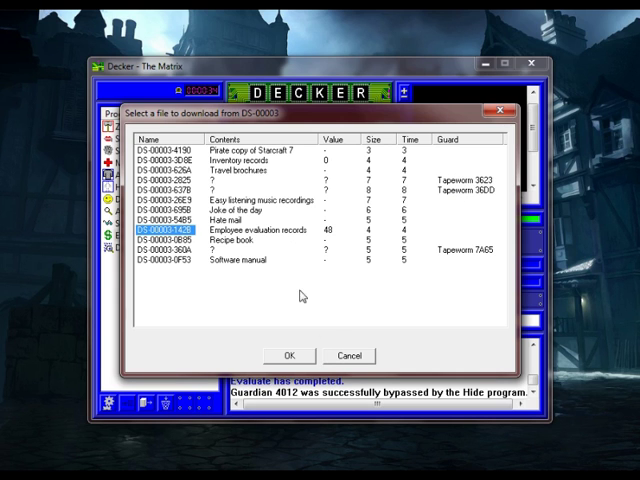
click(289, 355)
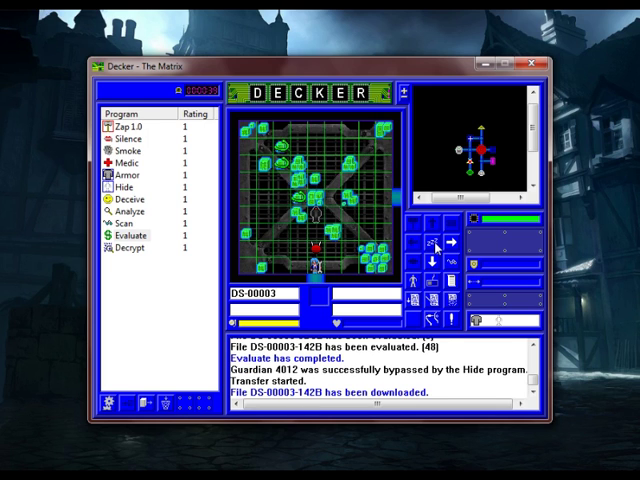
mouse_move(143, 214)
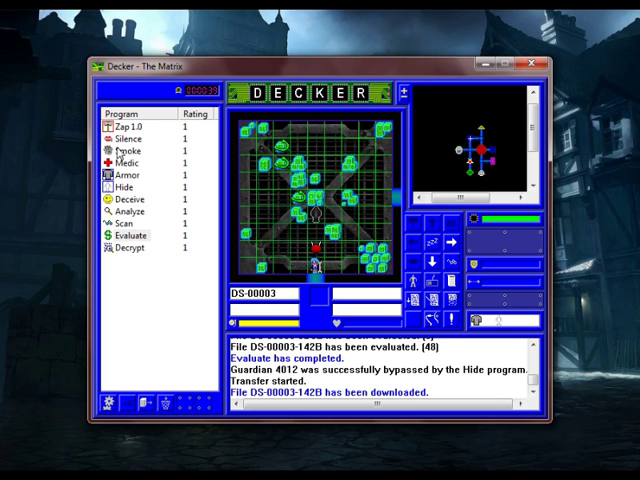
click(128, 144)
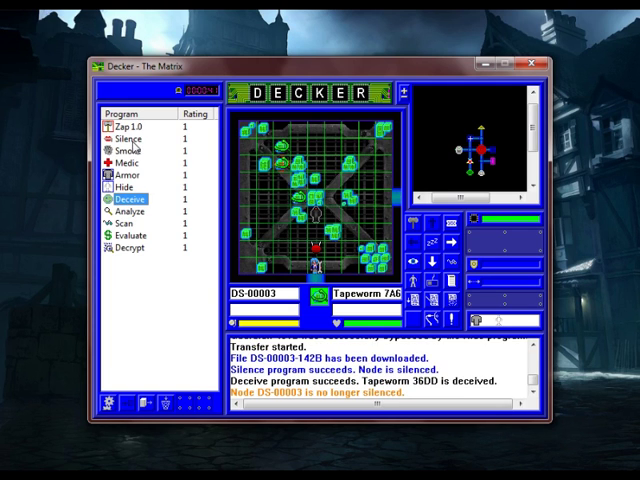
click(128, 143)
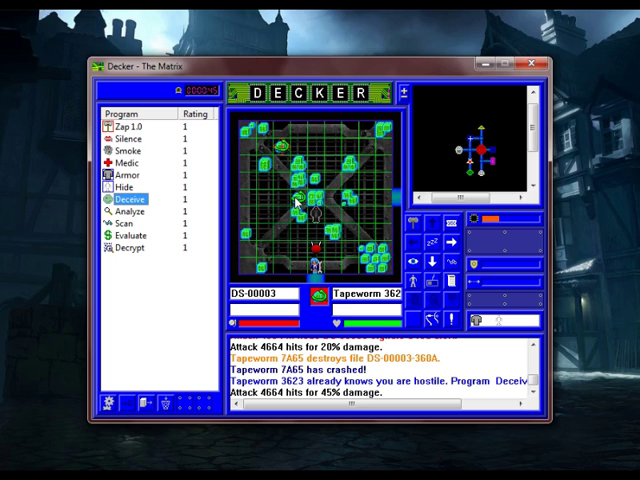
mouse_move(331, 227)
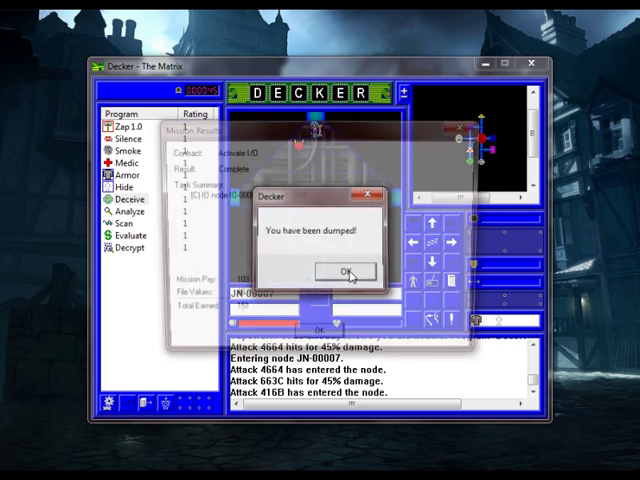
Acknowledge the dump notice and the 151-credit Activate I/O mission results.
click(341, 272)
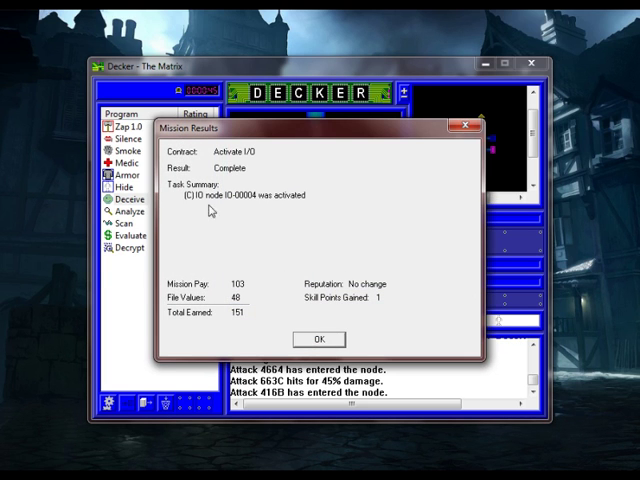
click(318, 339)
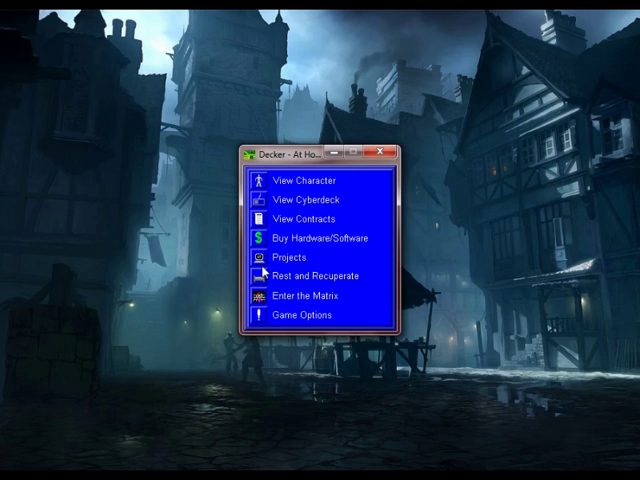
mouse_move(364, 188)
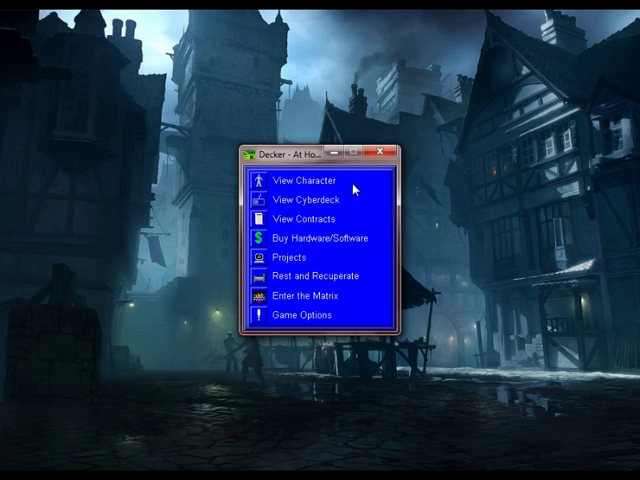
mouse_move(345, 238)
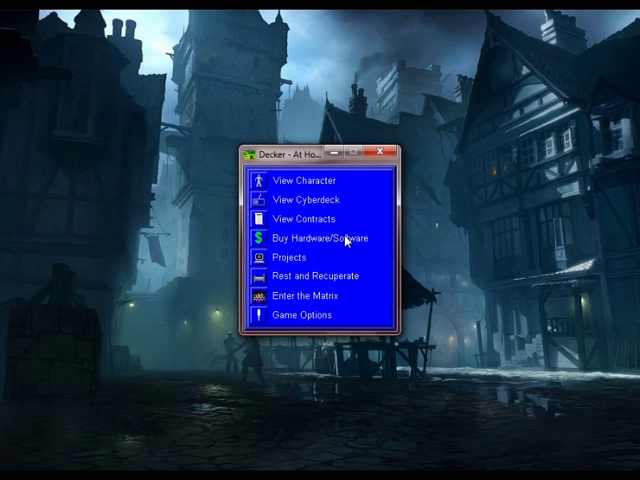
mouse_move(378, 210)
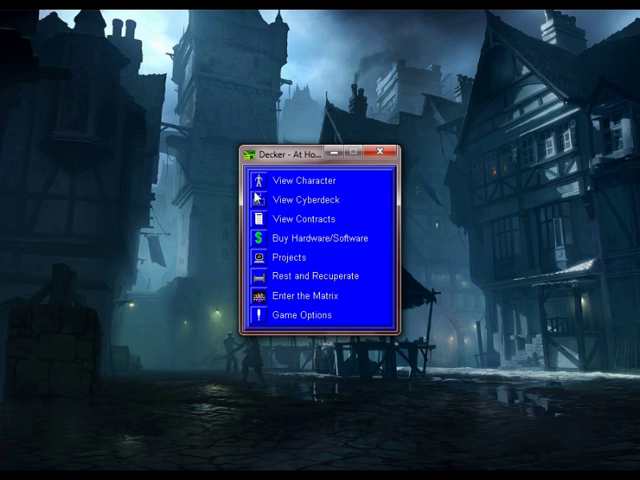
Raise Stealth from 1 to 2 on the character sheet, then close it.
click(312, 180)
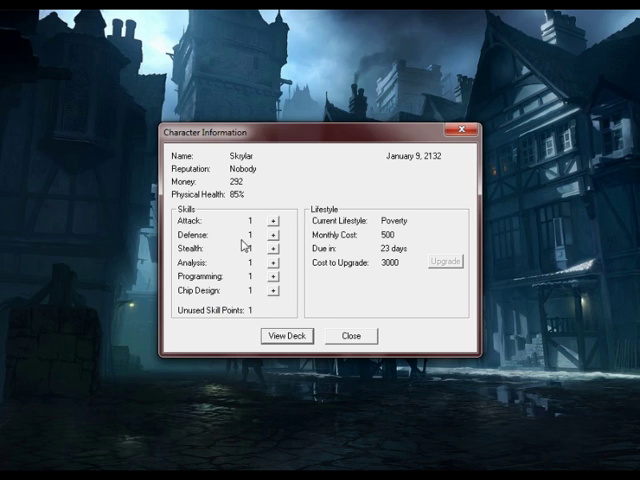
click(276, 246)
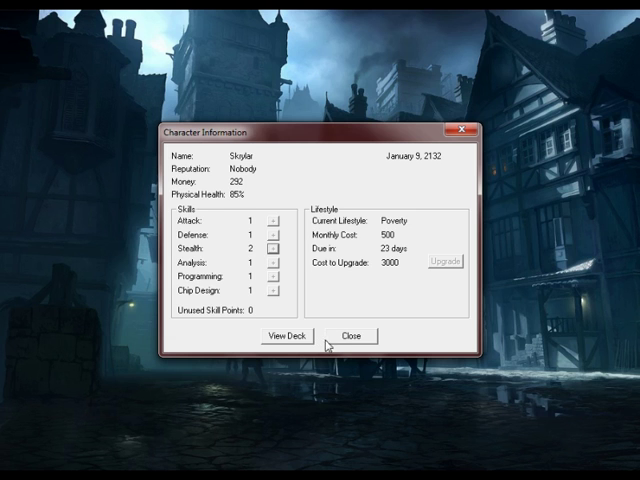
click(350, 335)
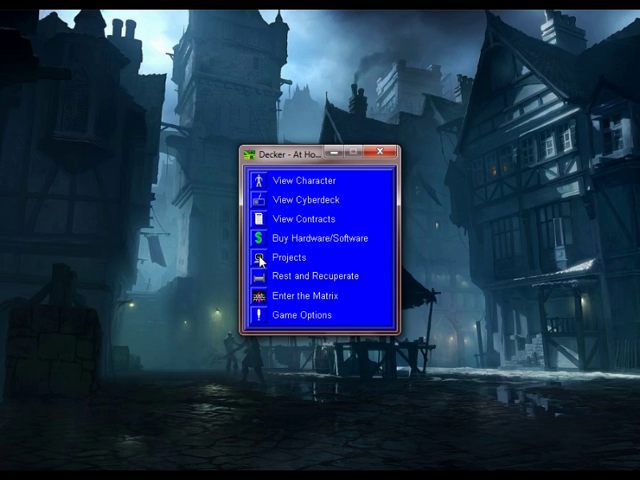
Finish Stealth Boost with a final work day and build its named rating-1 program.
click(289, 259)
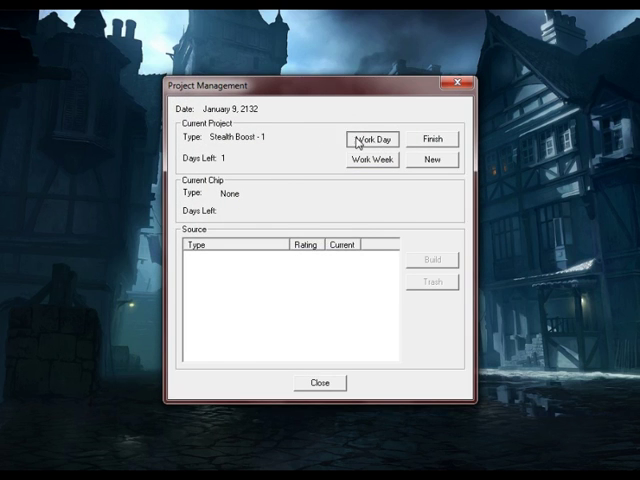
click(371, 138)
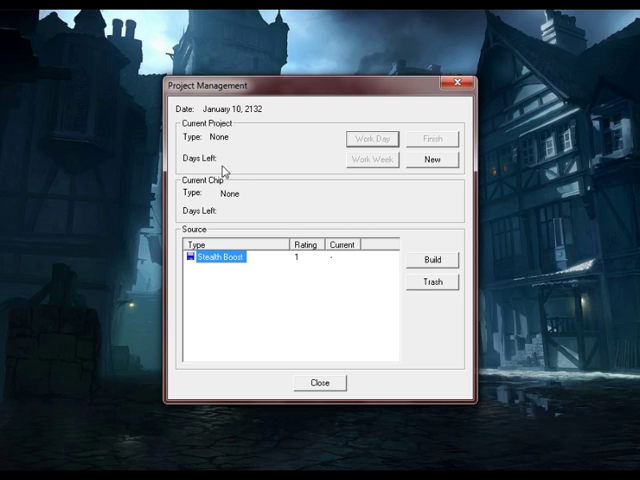
mouse_move(407, 305)
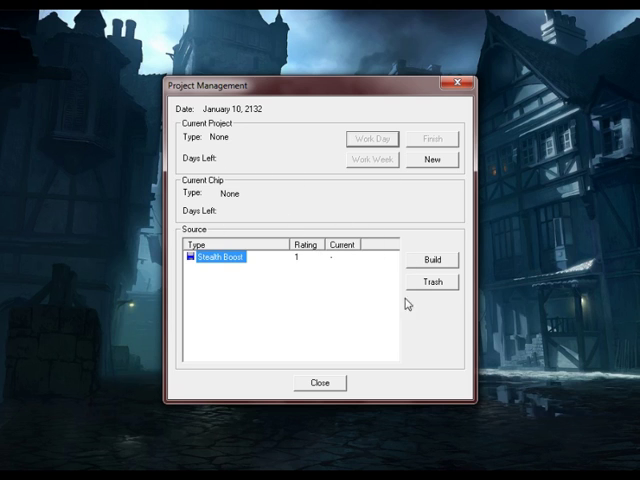
click(432, 258)
text(Sn)
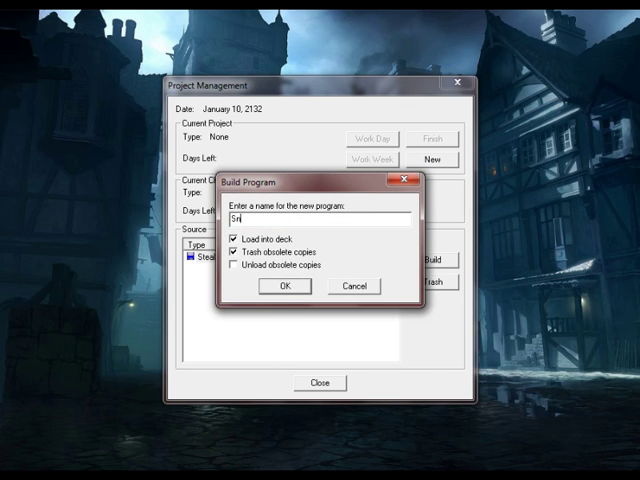
text(eakyb)
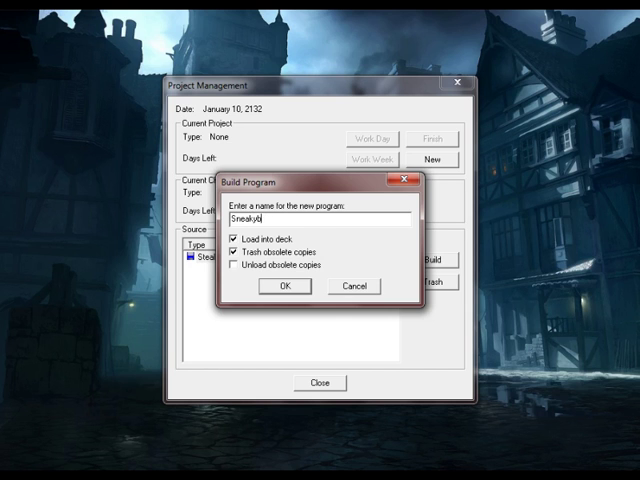
click(284, 287)
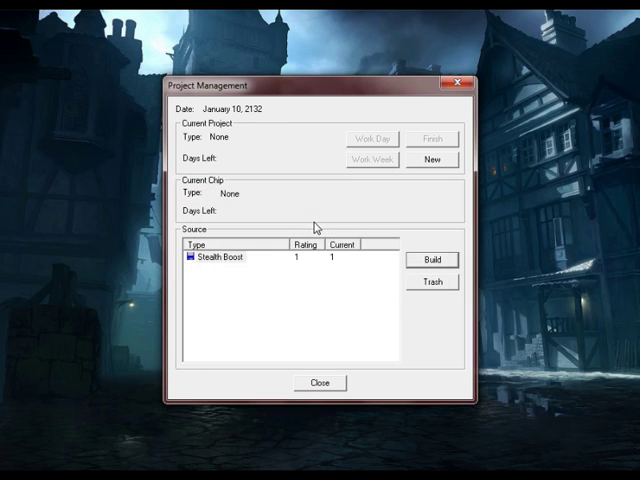
mouse_move(311, 322)
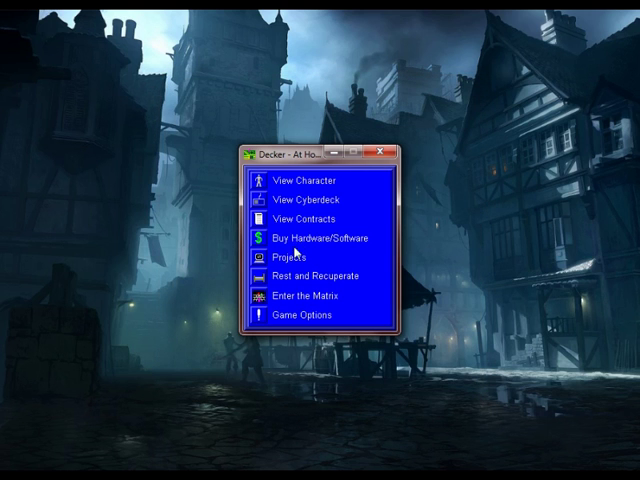
mouse_move(306, 219)
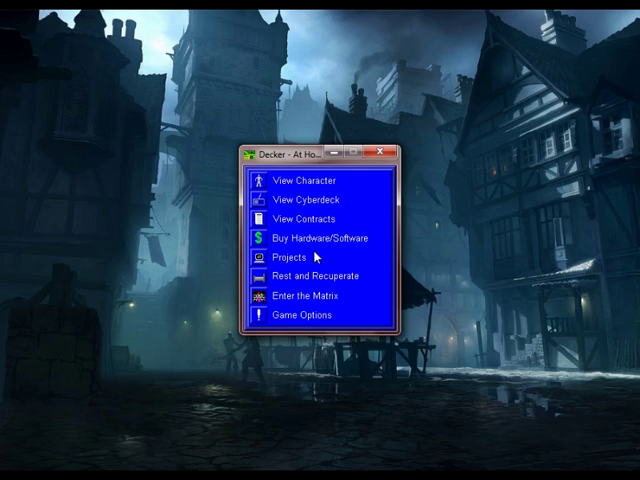
mouse_move(489, 258)
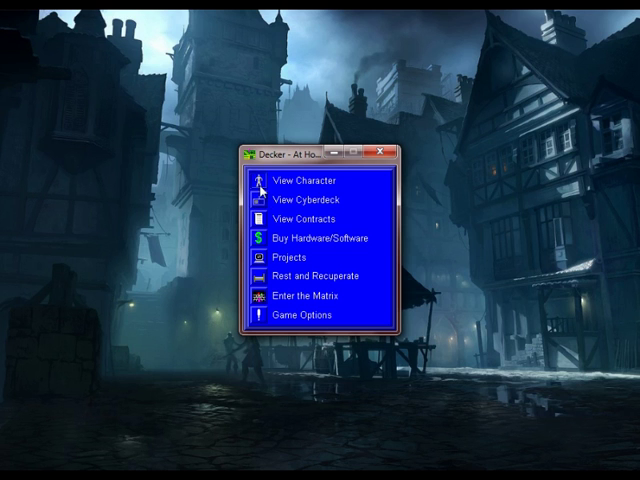
click(306, 180)
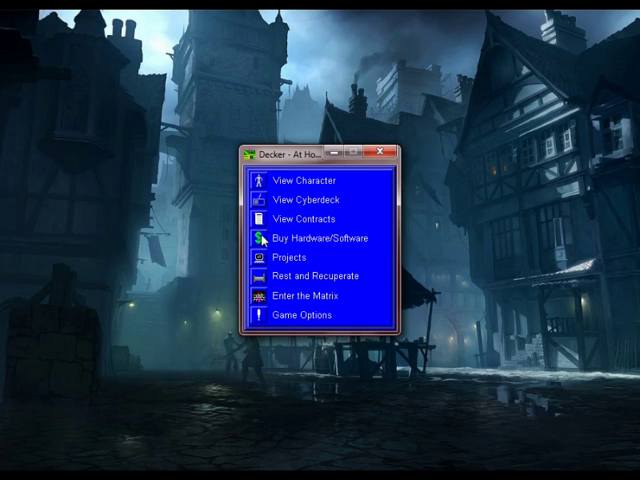
Select the Digital Systems Deactivate I/O contract and view its details.
click(308, 218)
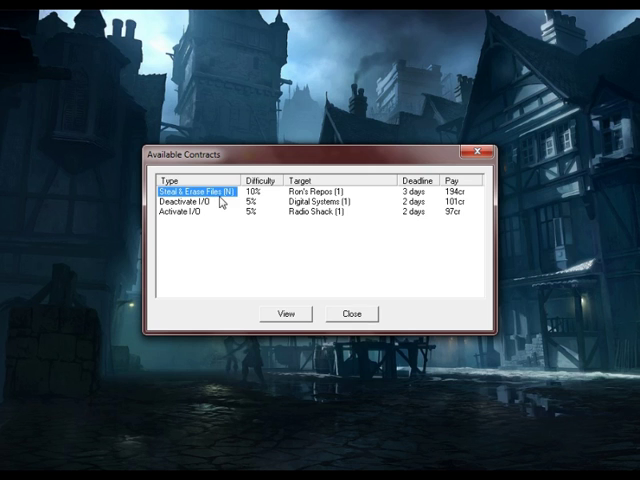
click(200, 204)
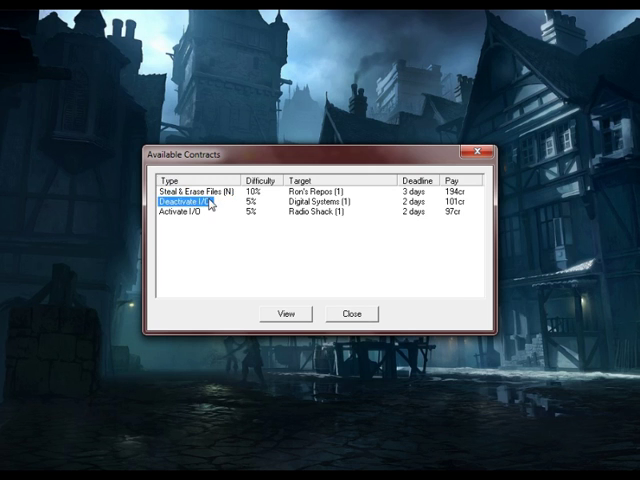
click(351, 313)
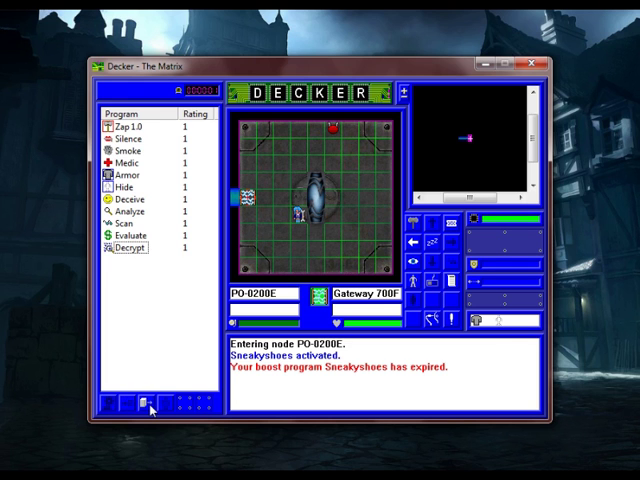
Load Sneakyshoes into the deck and zap the blocking gateway.
click(146, 404)
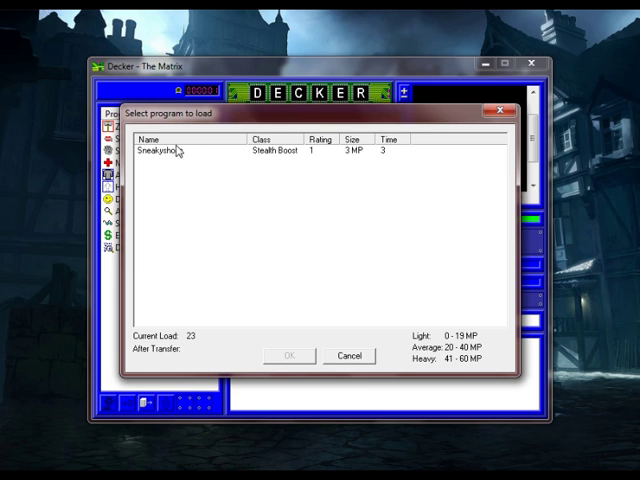
click(287, 355)
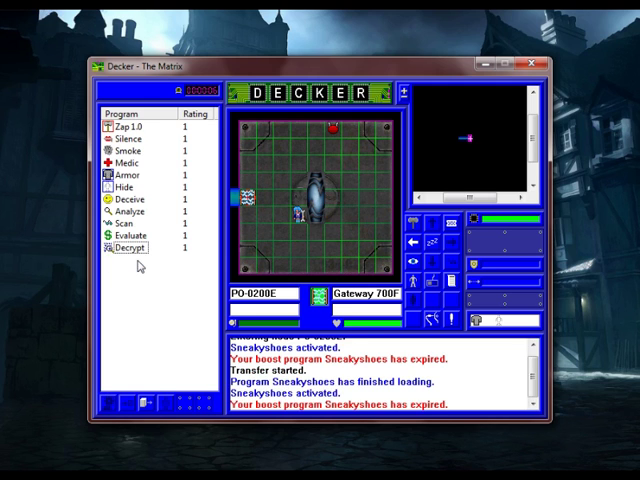
mouse_move(201, 203)
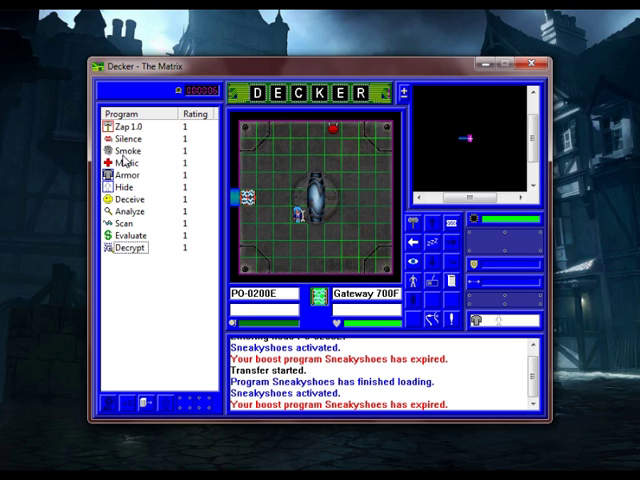
click(127, 212)
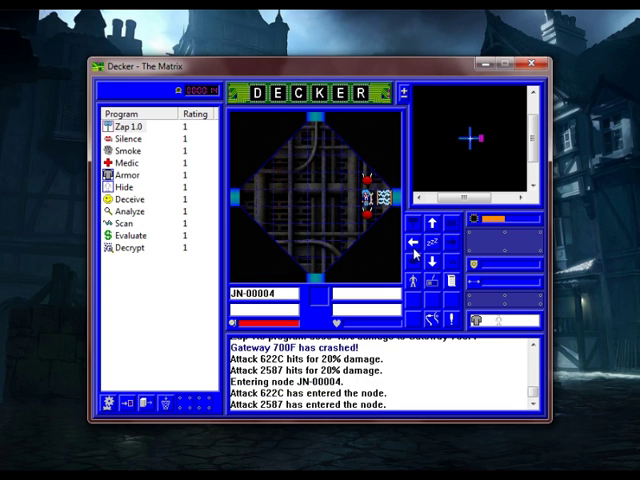
Move to the next node, then acknowledge the dump and incomplete mission result.
click(127, 159)
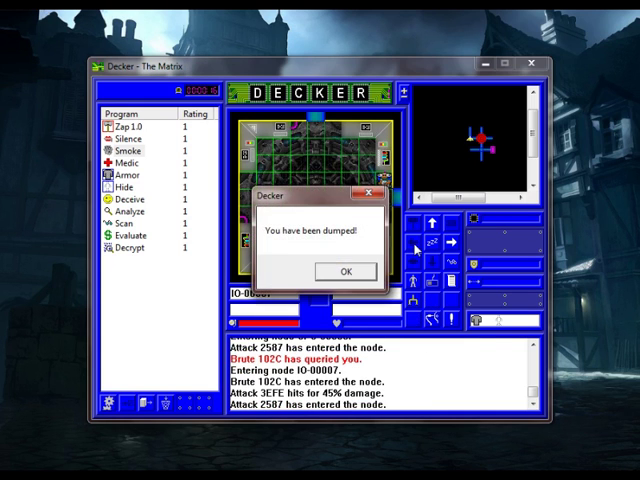
click(342, 271)
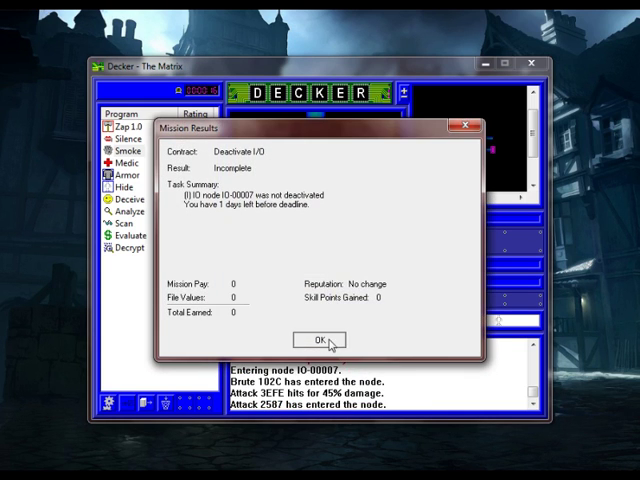
click(316, 338)
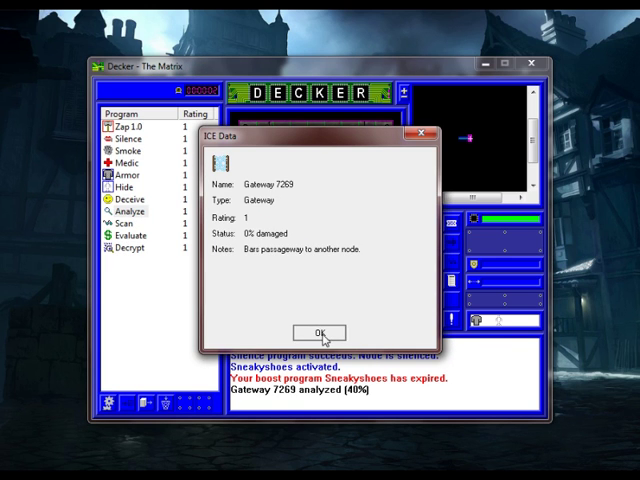
Close the Gateway 7269 ICE Data report after analyzing it to 40%.
click(315, 332)
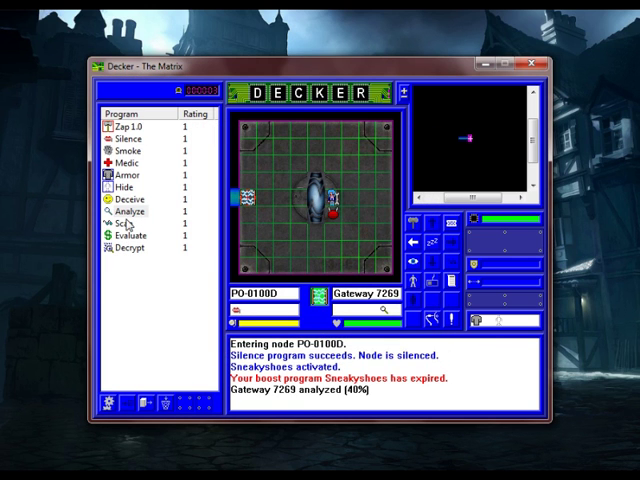
Keep analyzing Gateway 7269 until its analysis reaches 60%.
click(131, 211)
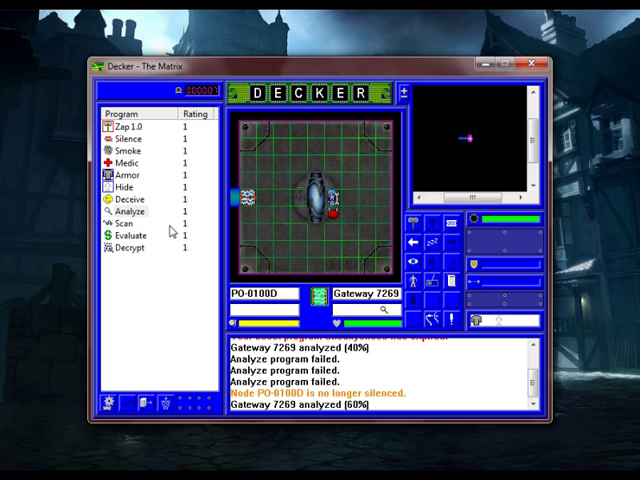
click(130, 212)
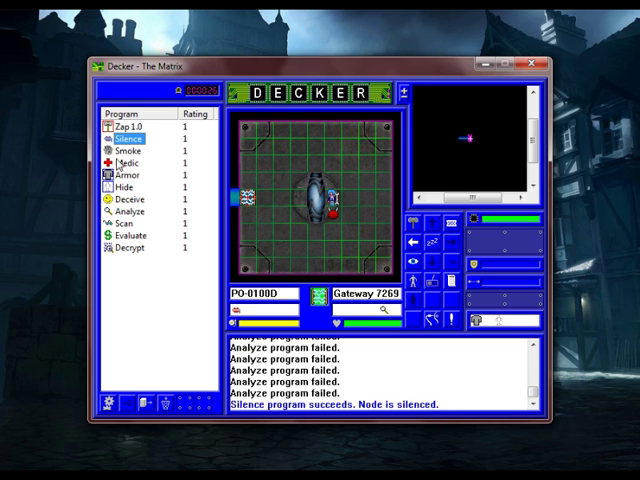
Silence the entry node, then smoke node JN-00006 past the gateway.
click(131, 211)
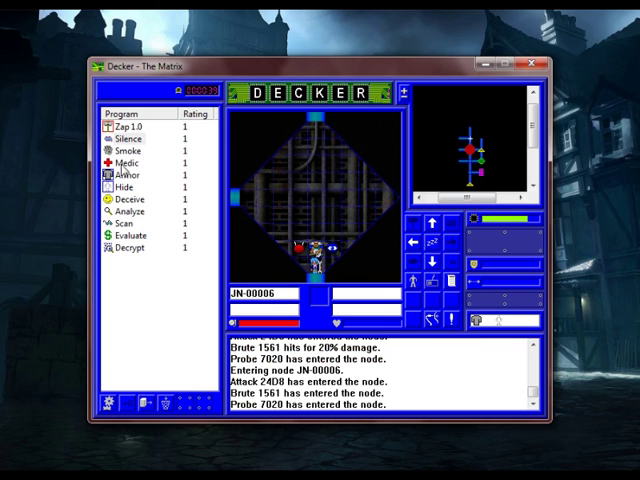
click(125, 147)
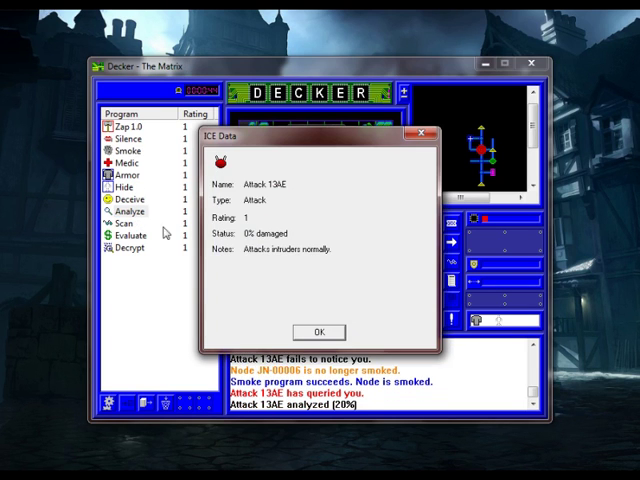
Deceive Attack 13AE, silence datastore DS-00002, and analyze Tapeworm 7F02 to 40%.
click(316, 331)
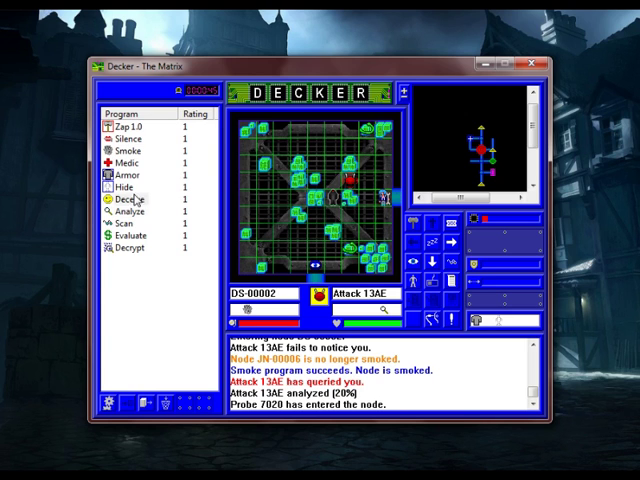
click(131, 200)
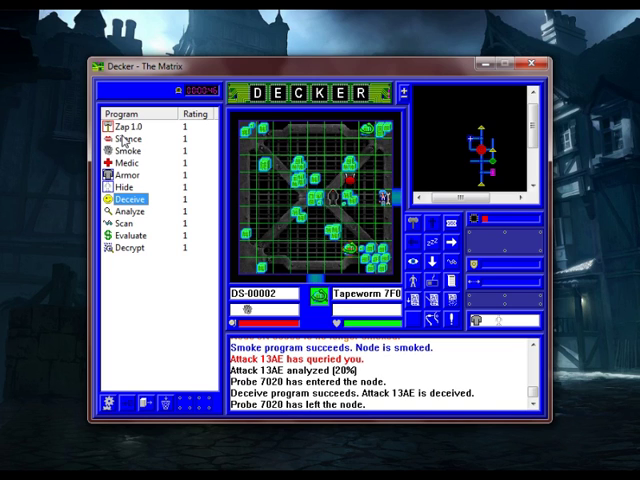
click(124, 144)
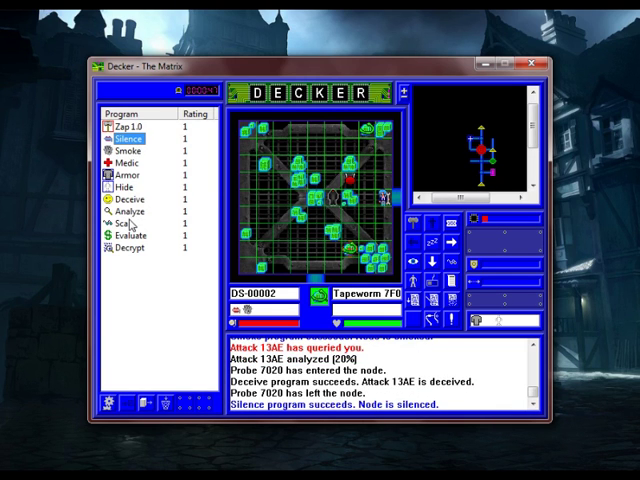
click(126, 212)
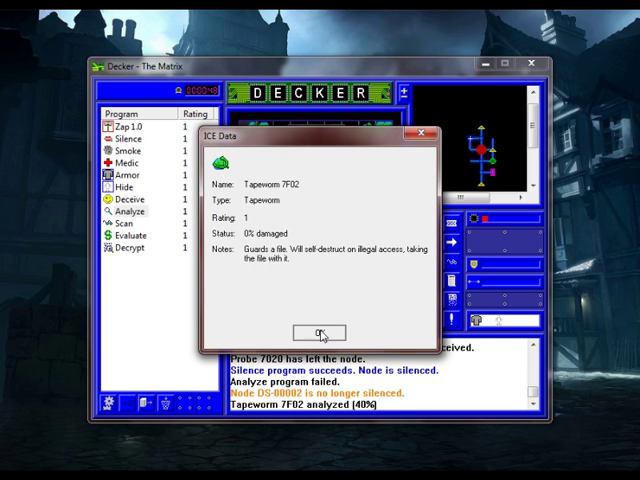
click(304, 331)
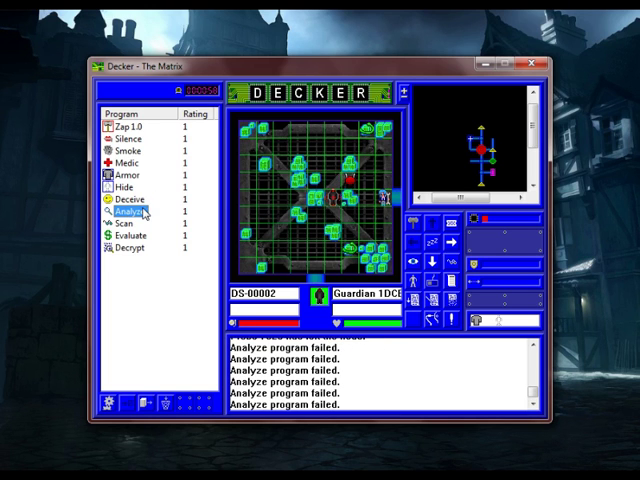
Analyze Tapeworm 19F9 to 40%, closing both of its ICE Data reports.
click(128, 213)
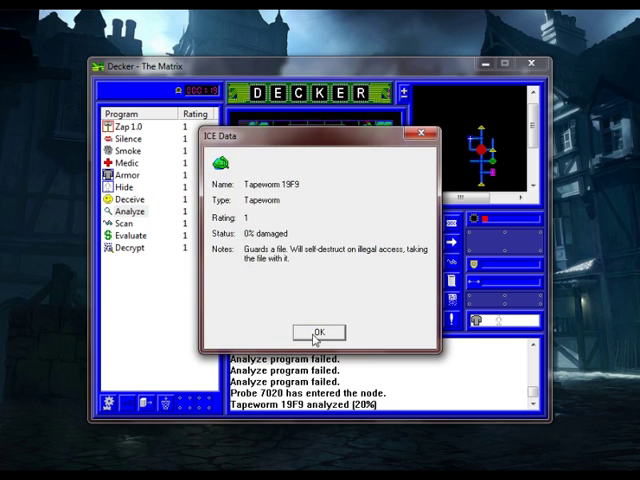
click(311, 331)
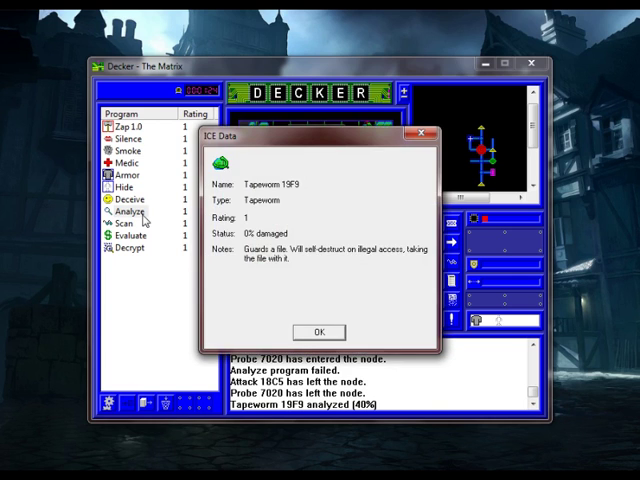
click(318, 331)
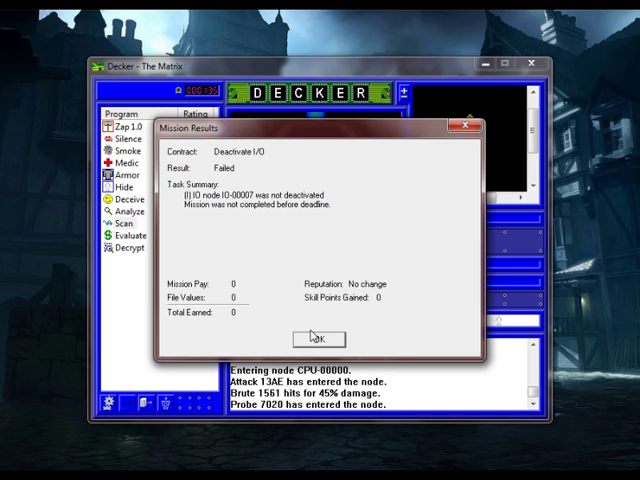
Dismiss the failed results, accept Steal & Erase Files on Ron's Repos, and analyze Fence 4D93.
click(313, 337)
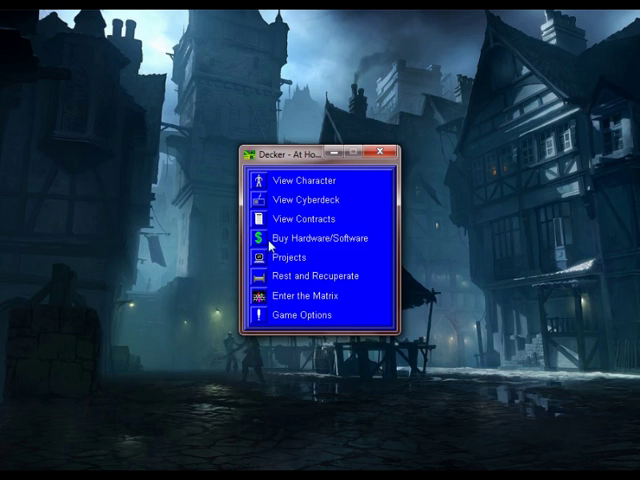
click(289, 258)
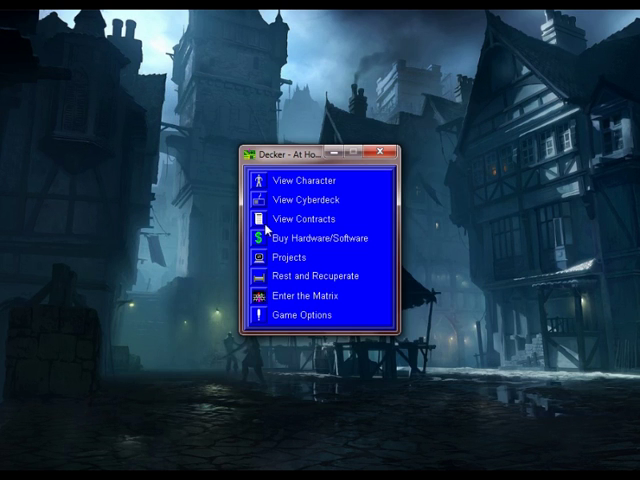
click(305, 218)
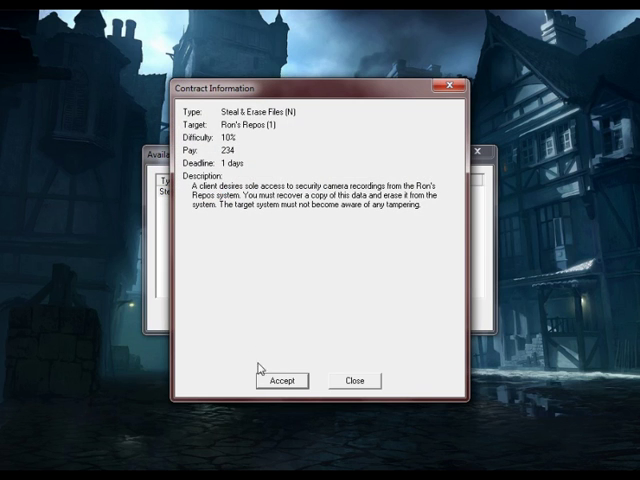
mouse_move(266, 221)
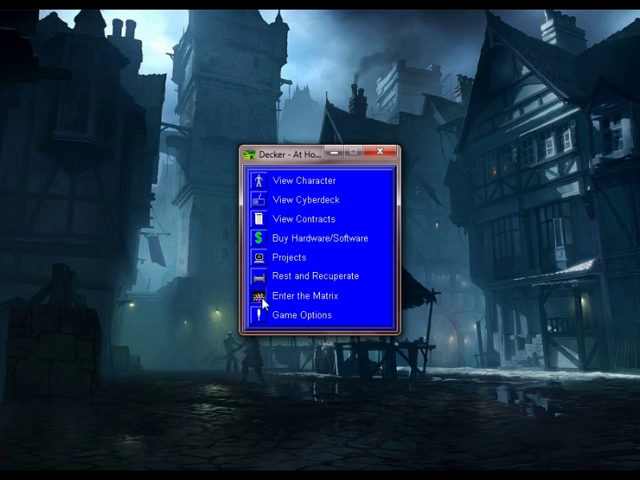
click(301, 295)
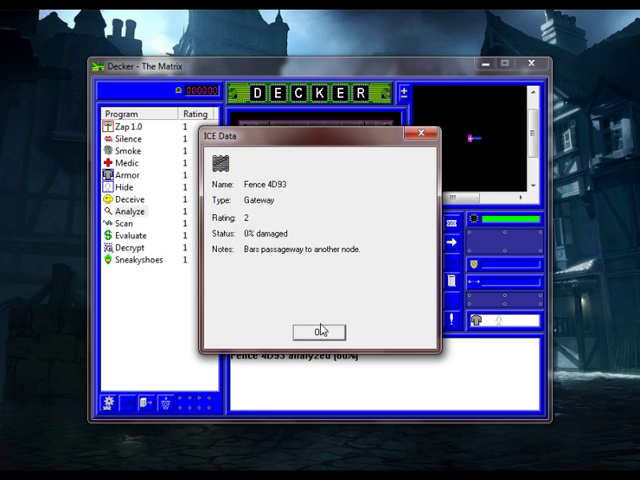
click(315, 331)
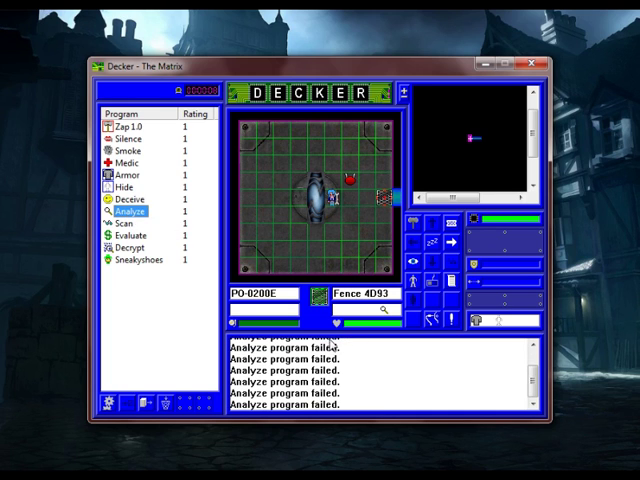
mouse_move(351, 357)
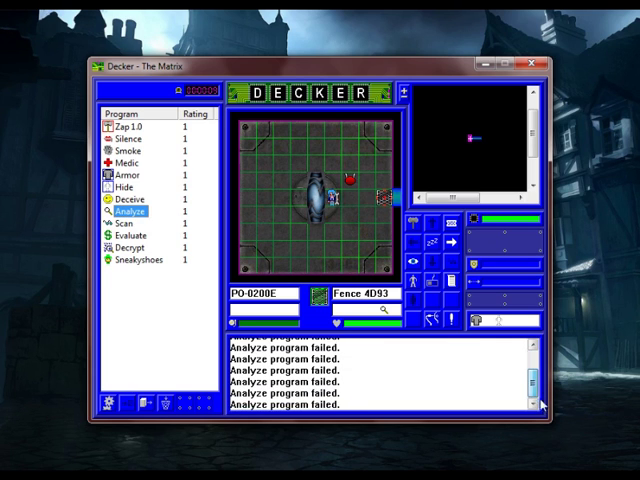
mouse_move(131, 145)
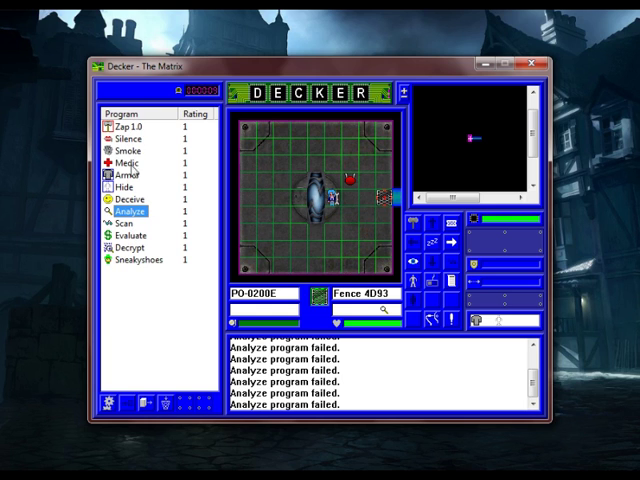
Move through the nodes, analyzing the protector ICE, smoking the node, and scanning for files.
click(131, 146)
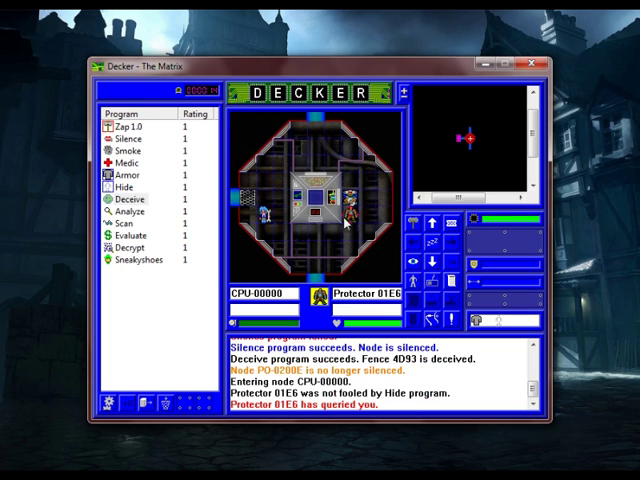
click(128, 213)
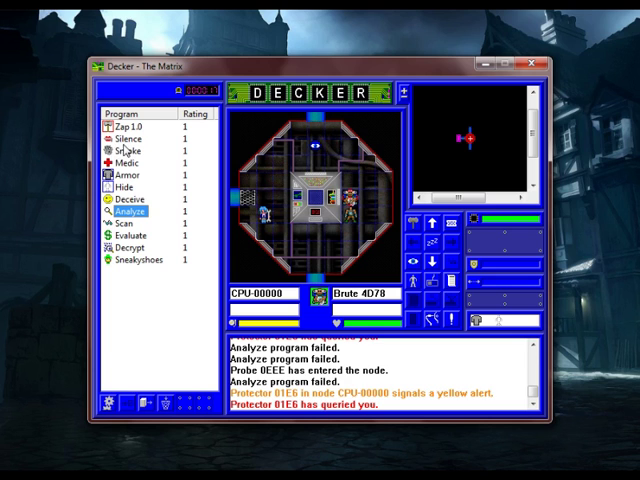
click(128, 158)
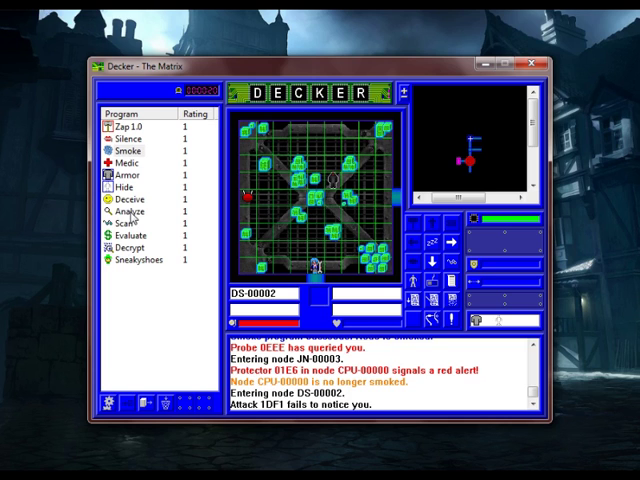
click(123, 222)
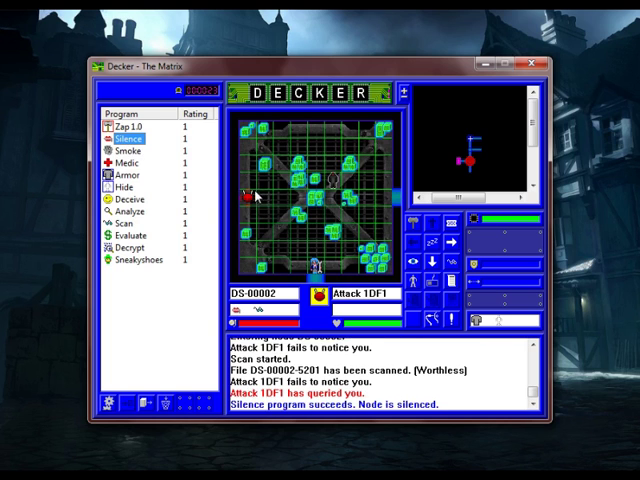
mouse_move(130, 203)
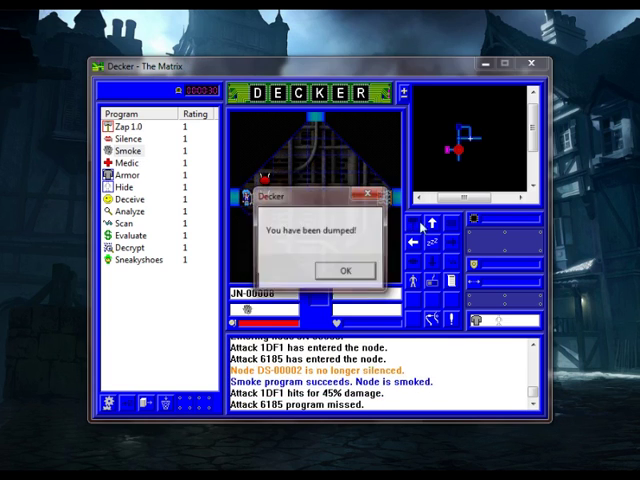
Acknowledge the dump and failed results, then rest at home with Home Heal 5%.
click(343, 271)
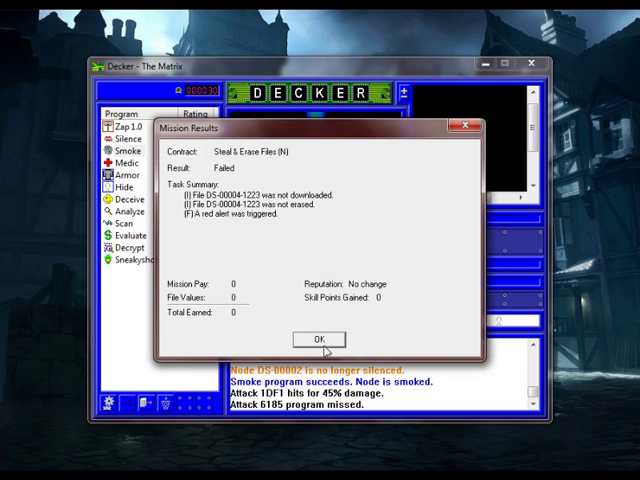
click(318, 339)
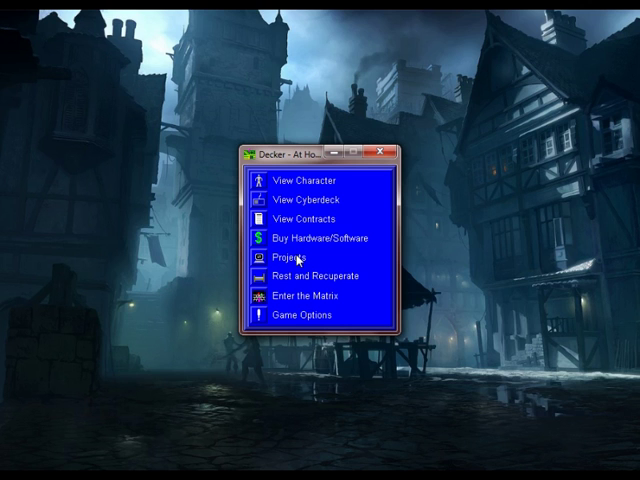
mouse_move(262, 275)
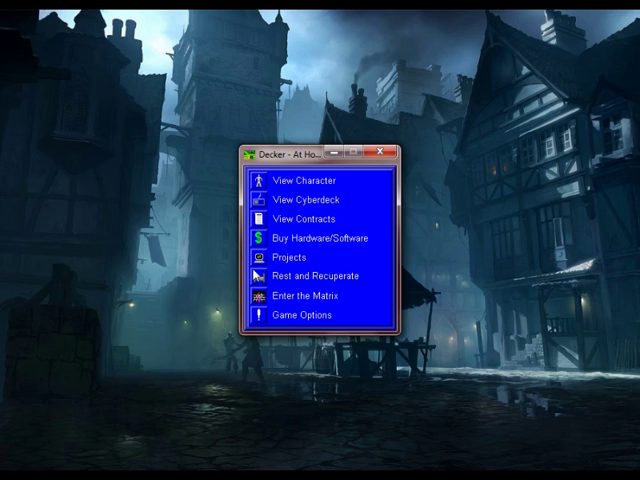
click(312, 275)
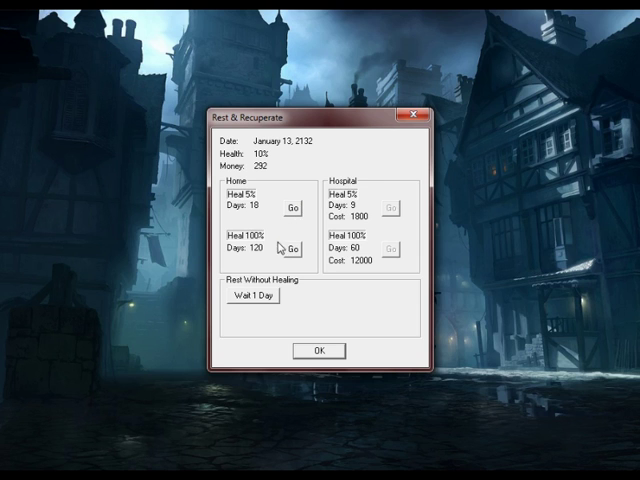
mouse_move(291, 207)
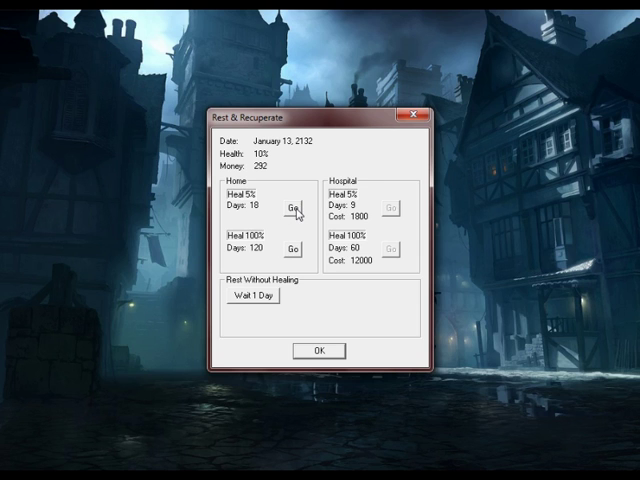
click(291, 203)
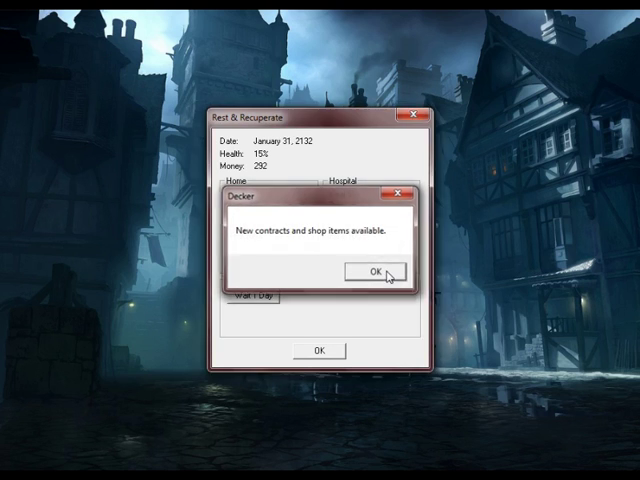
click(375, 272)
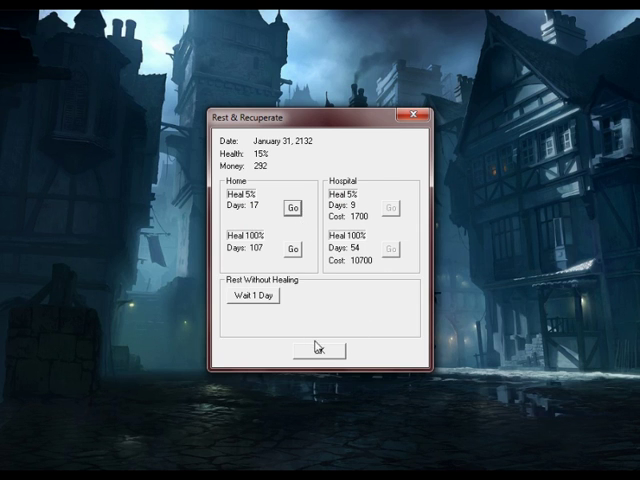
click(318, 350)
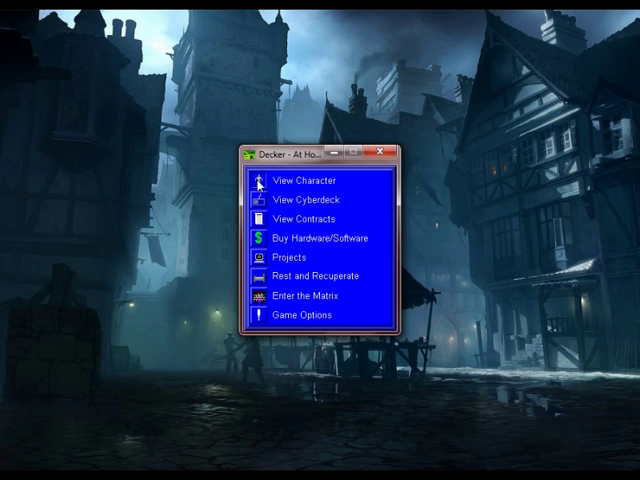
Review the character sheet, then accept the Generic Genetics sabotage contract.
click(311, 179)
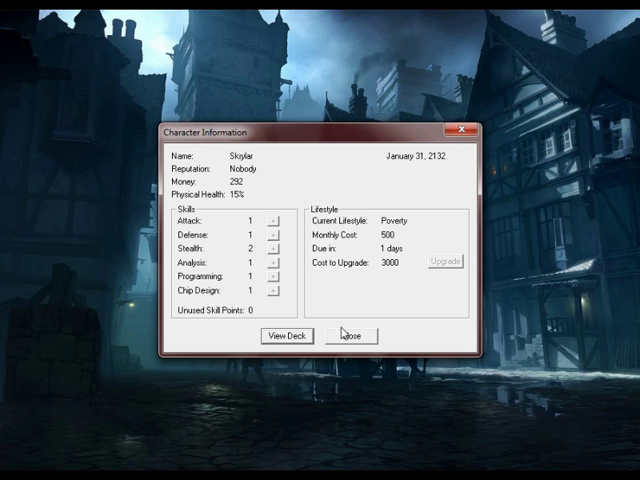
click(351, 335)
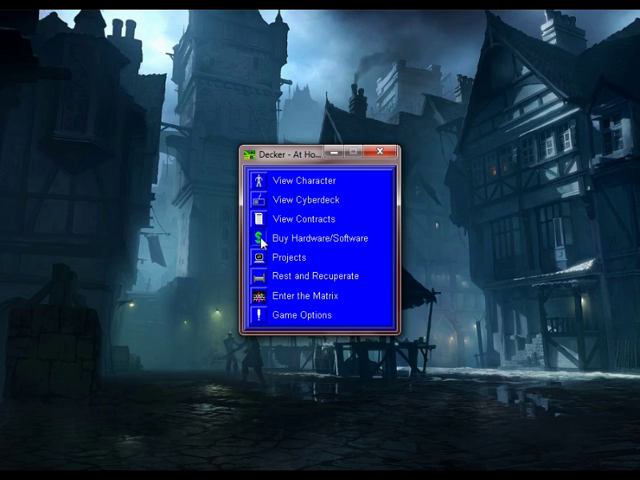
click(308, 219)
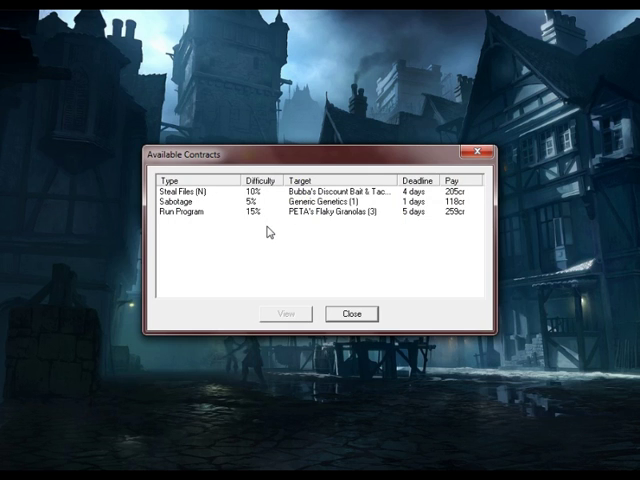
mouse_move(252, 228)
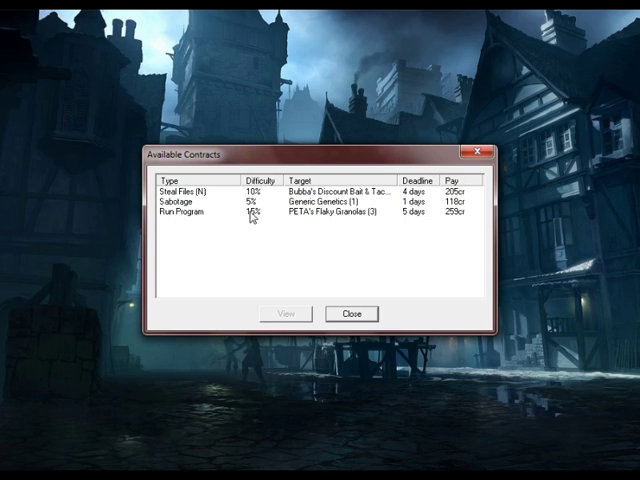
double_click(200, 204)
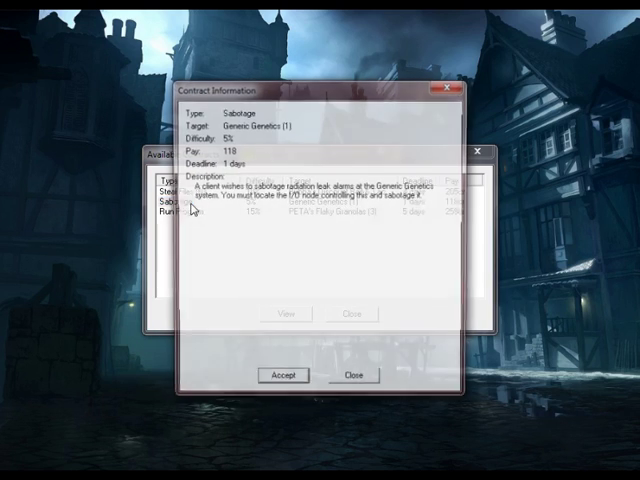
click(351, 374)
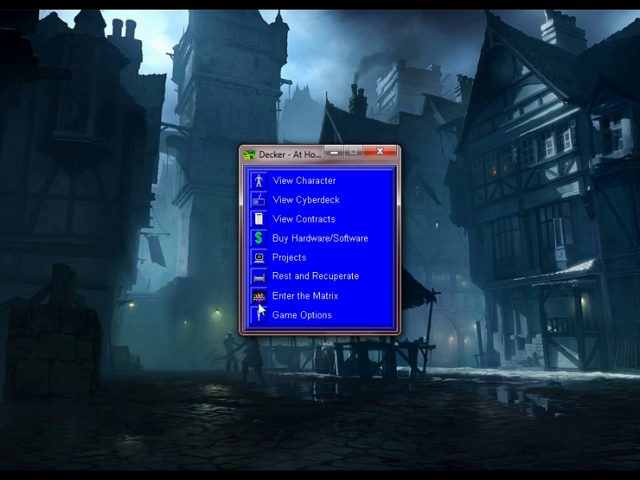
Jack into the Generic Genetics system, analyze the Protector ICE, and close its data window.
click(300, 296)
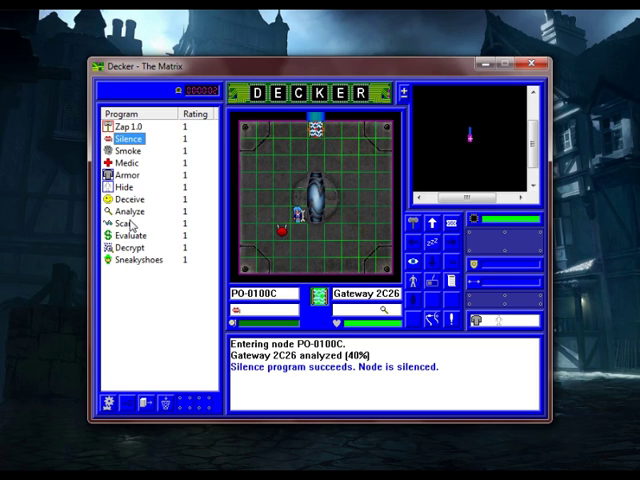
click(122, 198)
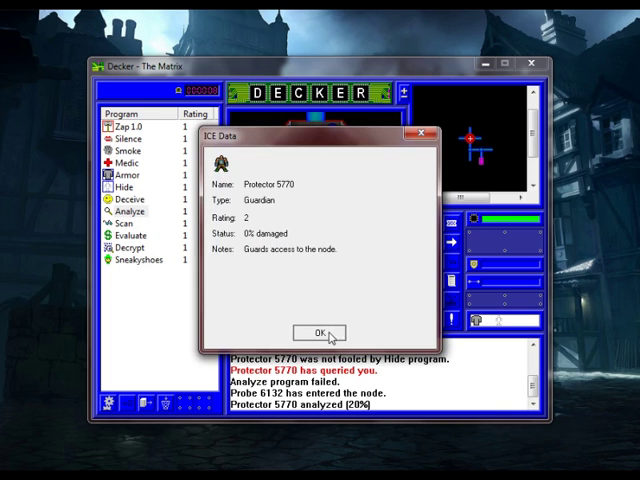
click(314, 332)
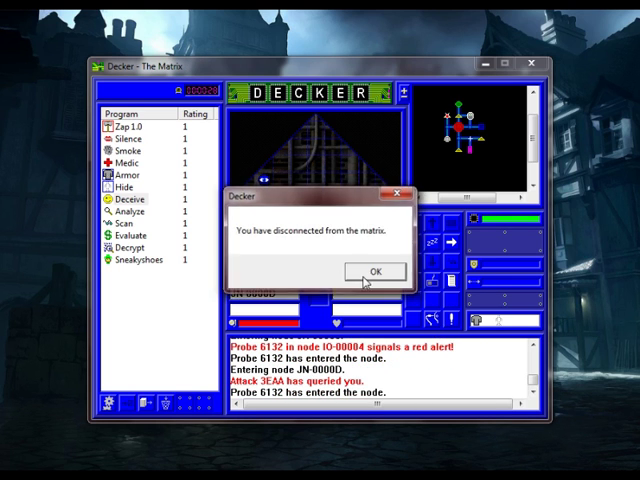
Dismiss the disconnection, failed sabotage results, and bankruptcy game over dialogs.
click(377, 271)
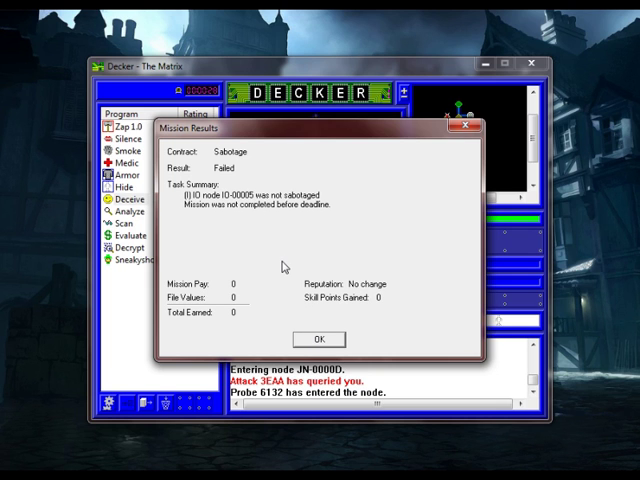
mouse_move(317, 339)
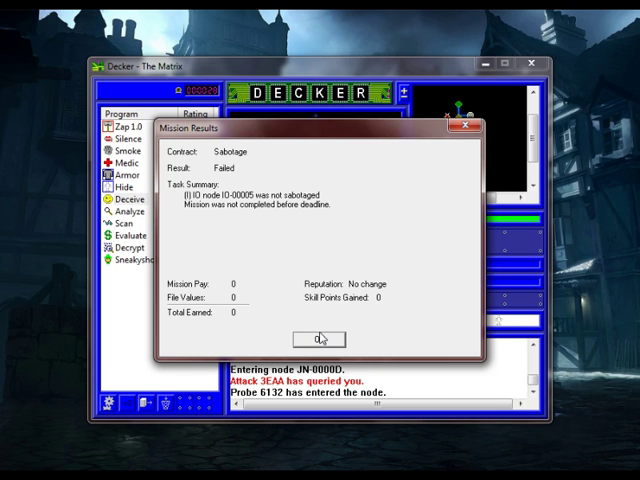
click(317, 339)
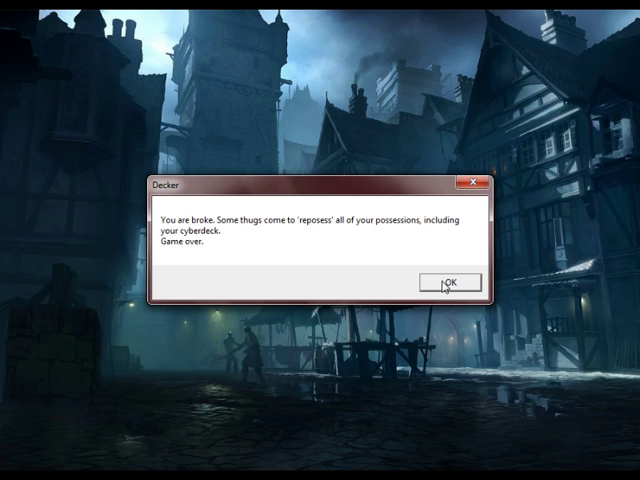
click(450, 283)
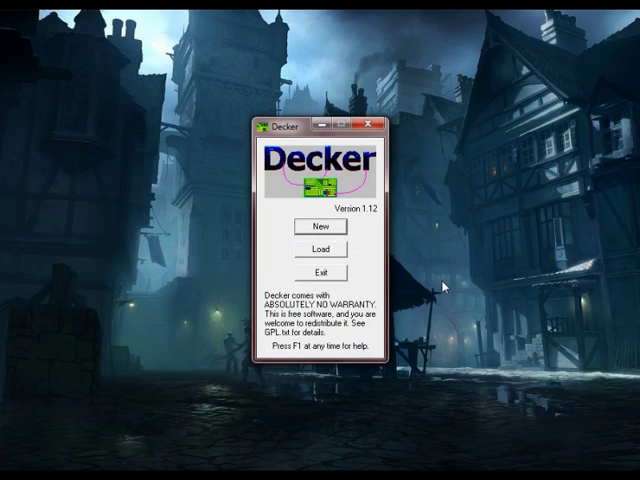